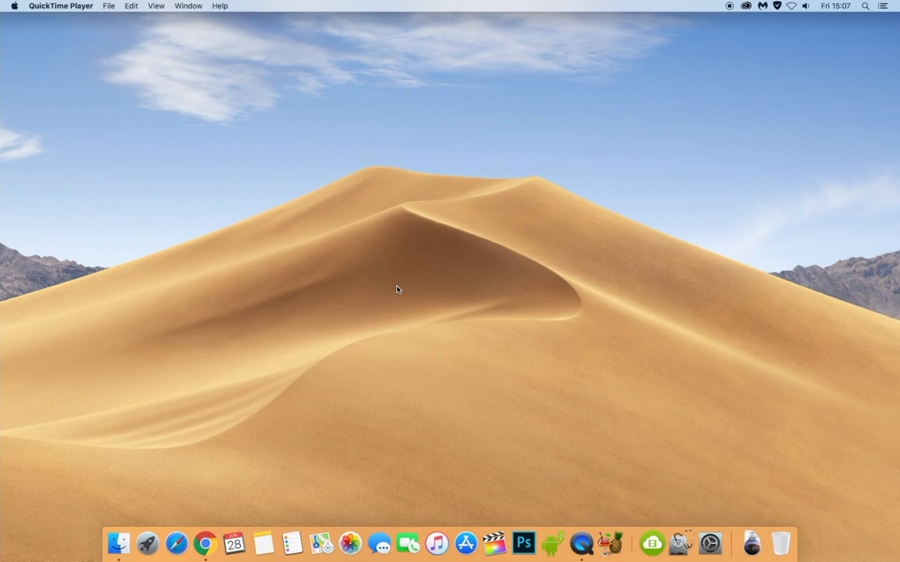
# - Bring up About This Mac from the Apple menu to show the Mac's overview
pyautogui.click(13, 6)
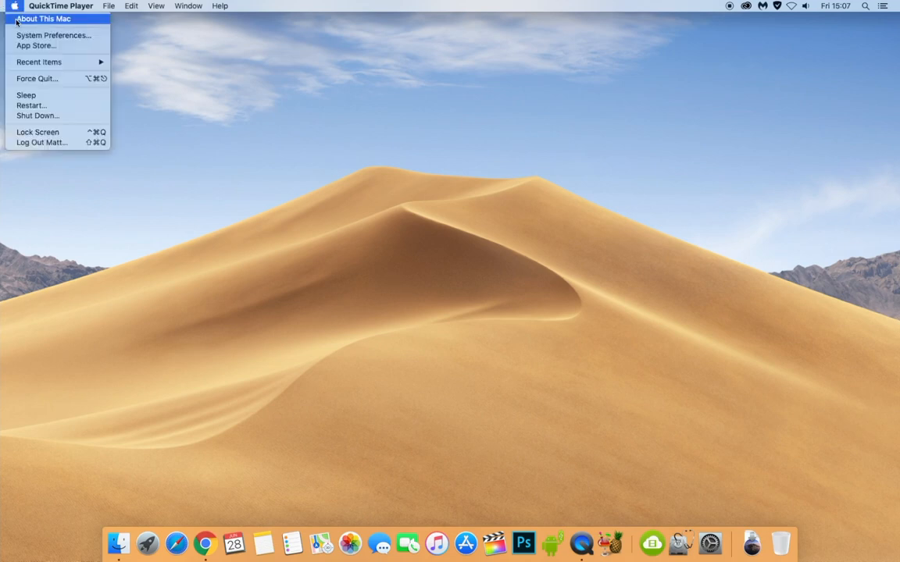
pyautogui.click(44, 18)
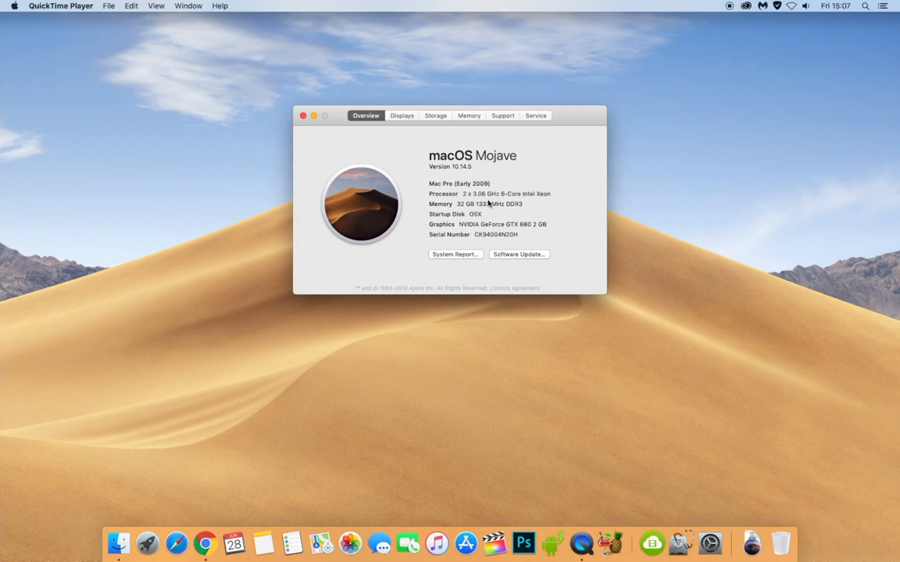
pyautogui.moveTo(436, 120)
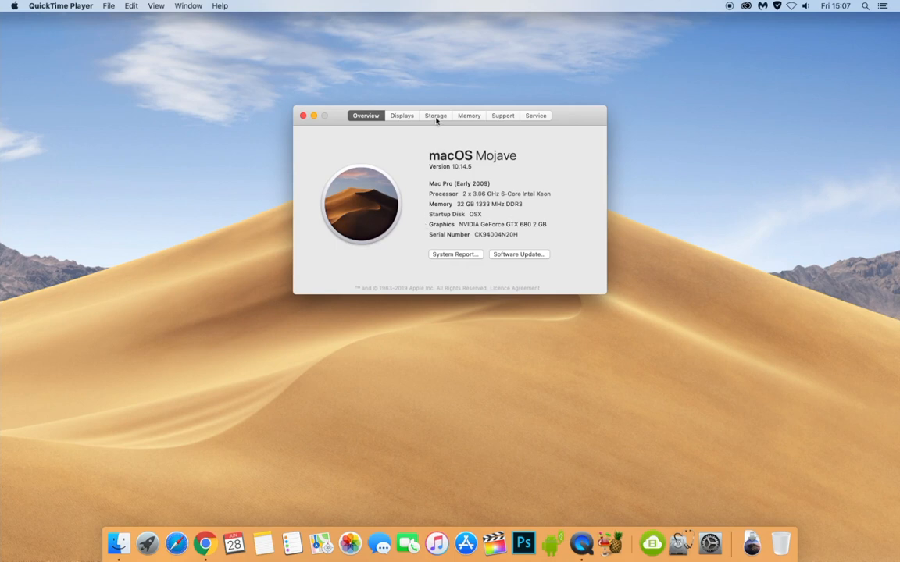
# - Show the Storage summary and scroll through each drive's available space
pyautogui.click(434, 115)
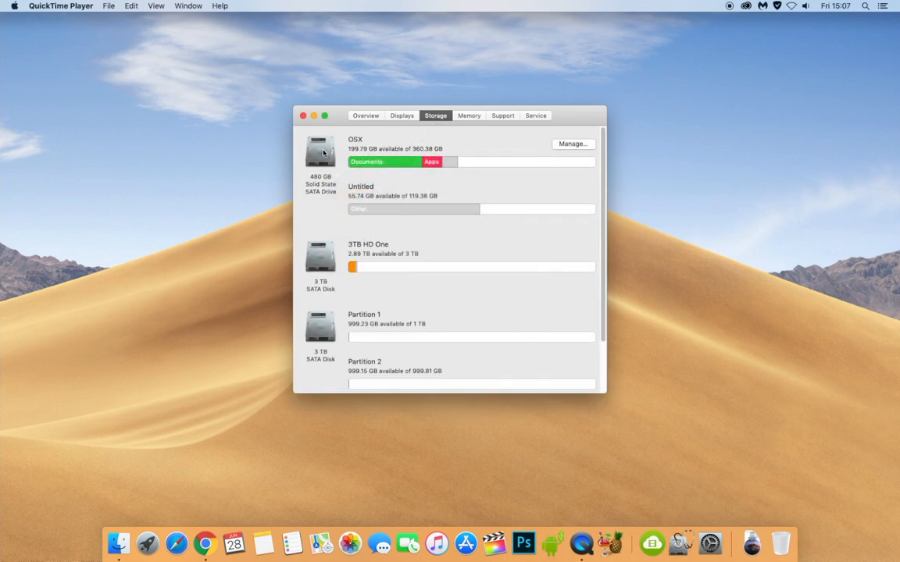
pyautogui.scroll(-3)
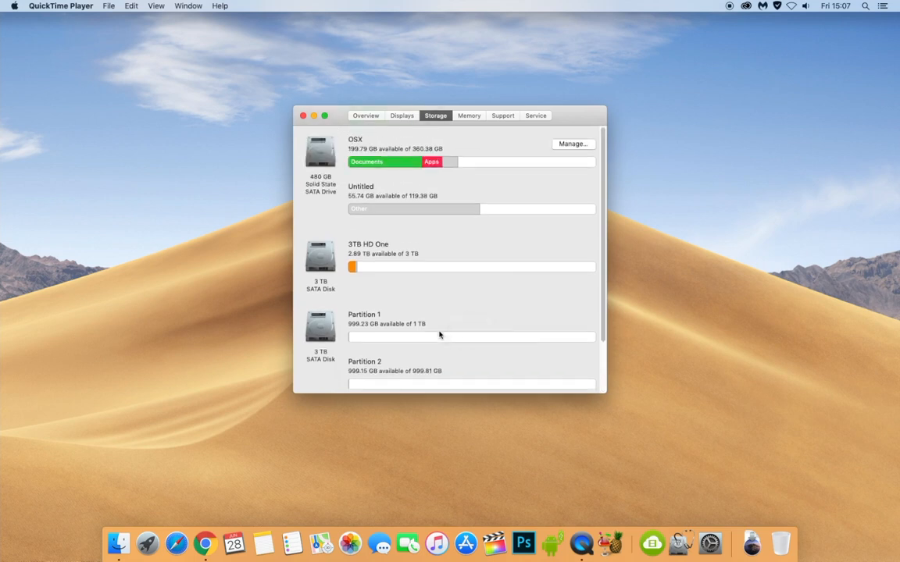
pyautogui.moveTo(412, 331)
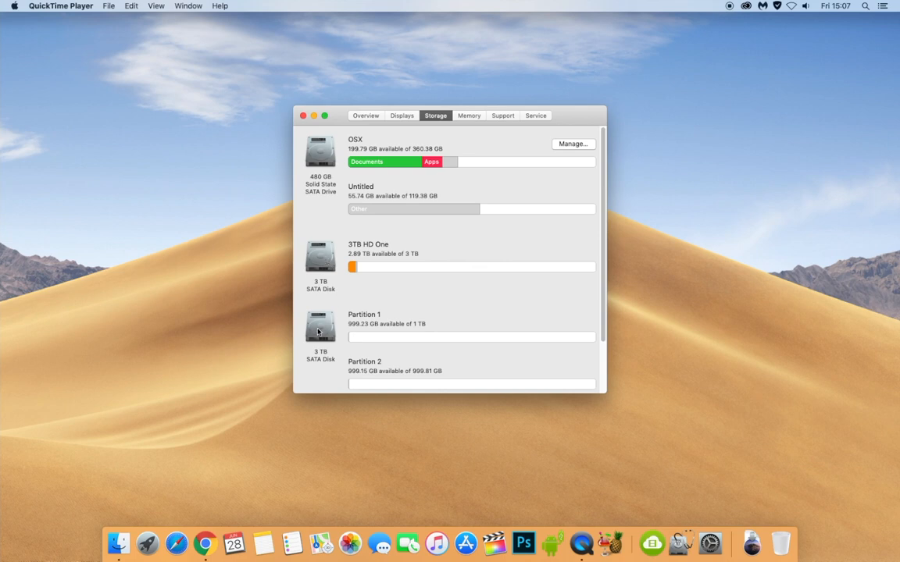
pyautogui.moveTo(332, 318)
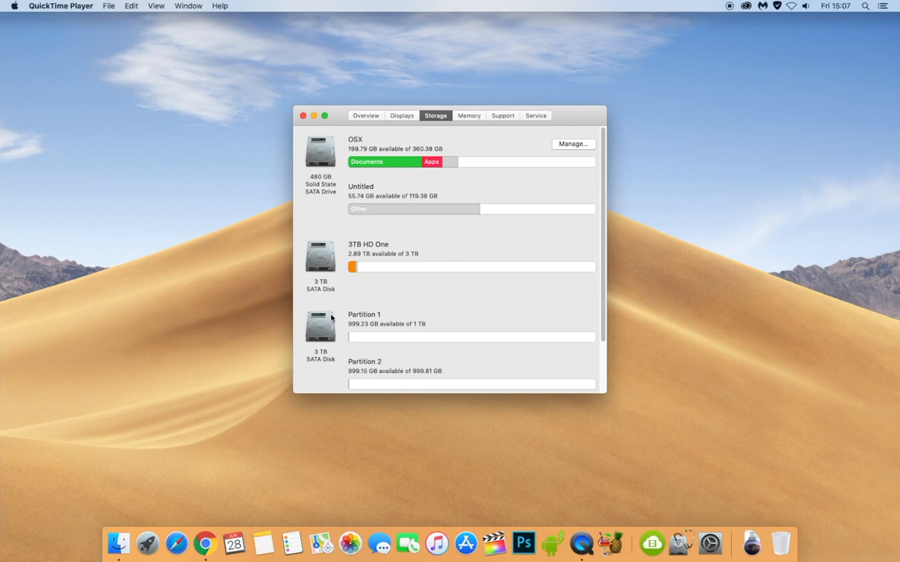
pyautogui.moveTo(319, 170)
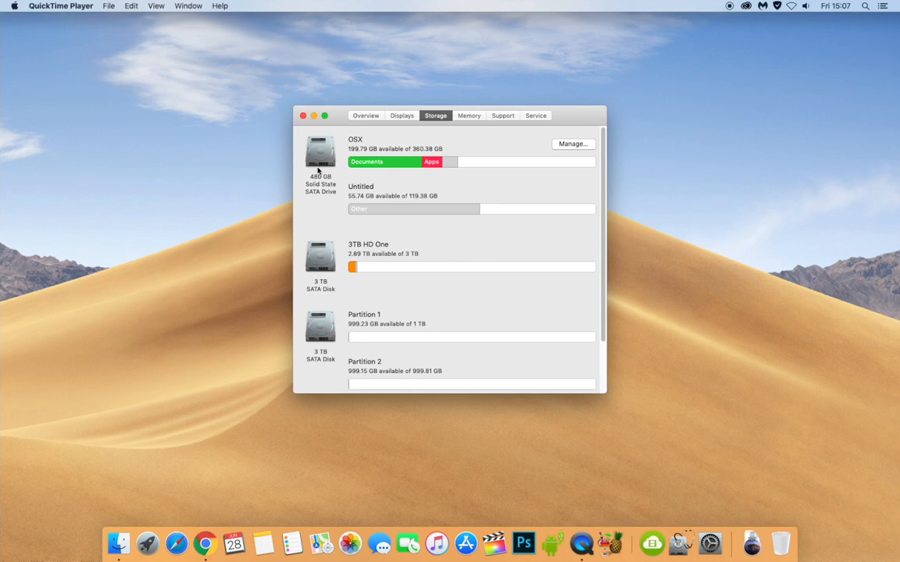
pyautogui.moveTo(371, 266)
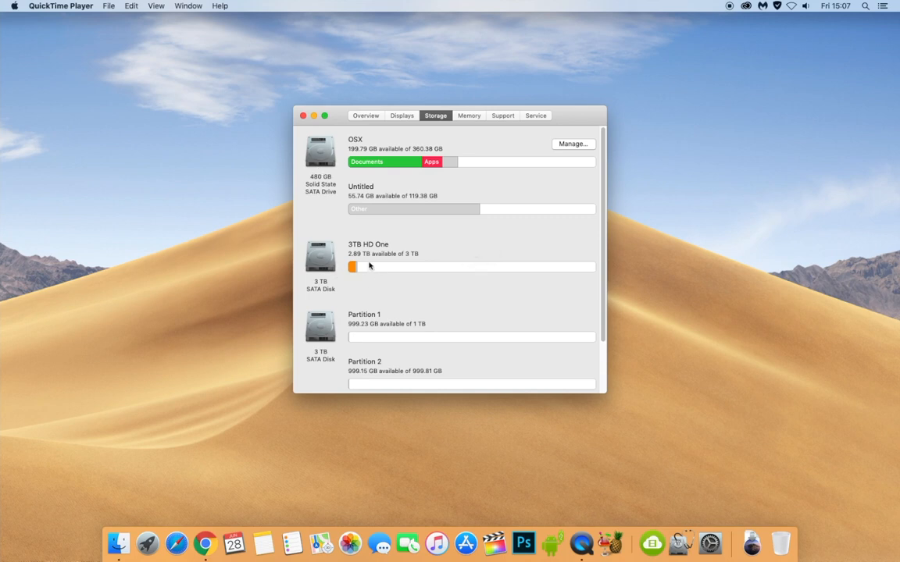
pyautogui.scroll(-3)
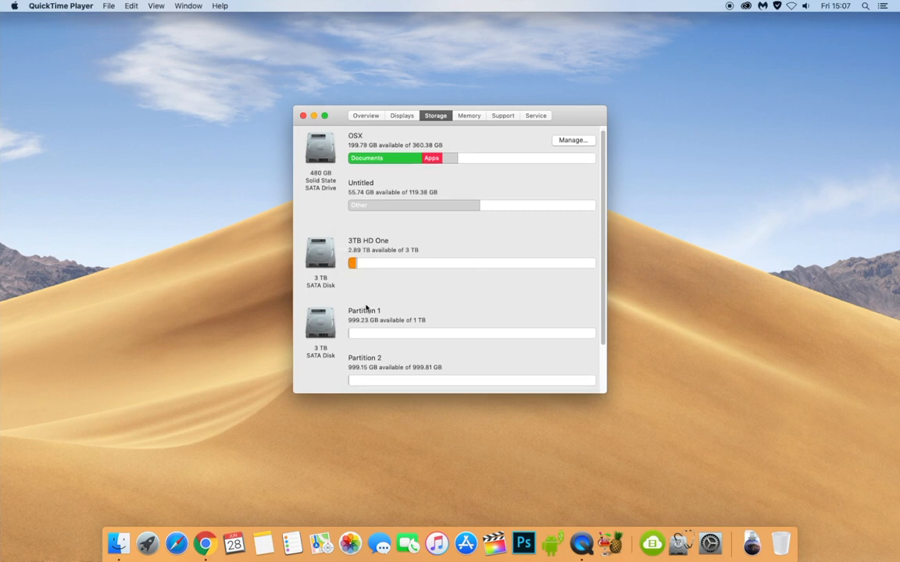
pyautogui.scroll(-3)
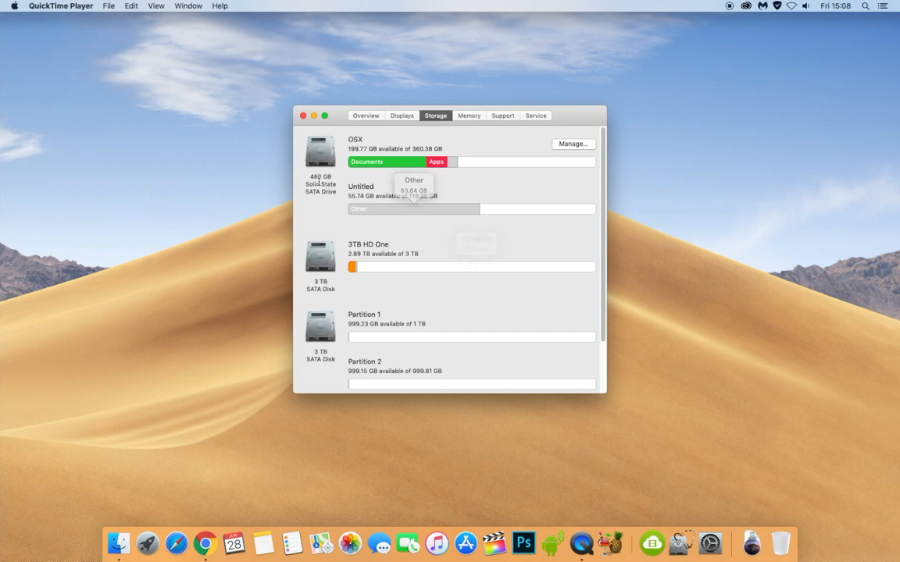
pyautogui.moveTo(447, 319)
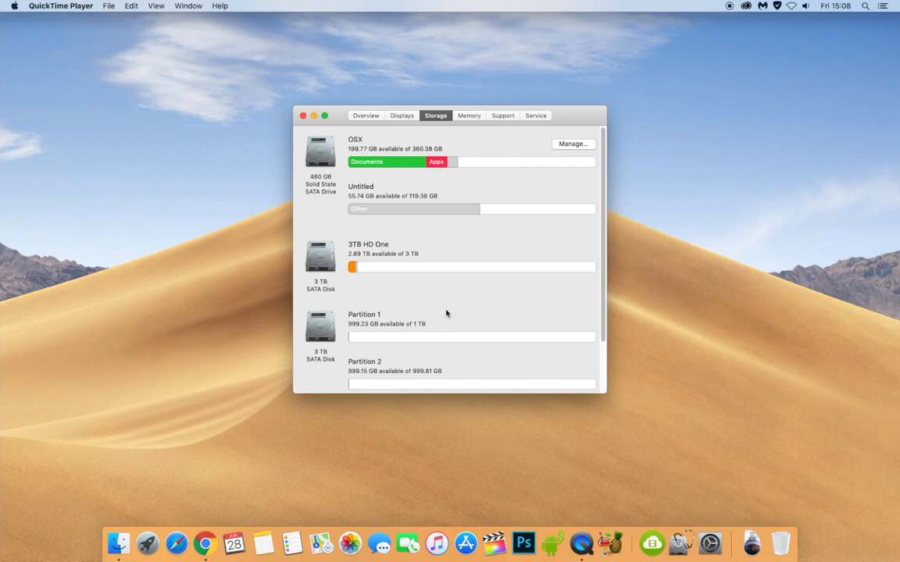
pyautogui.moveTo(453, 144)
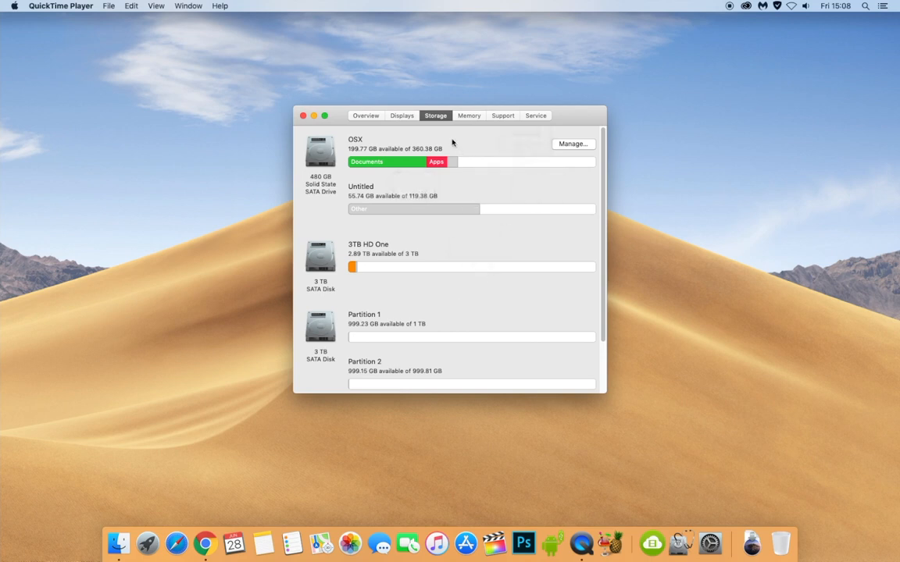
pyautogui.moveTo(240, 118)
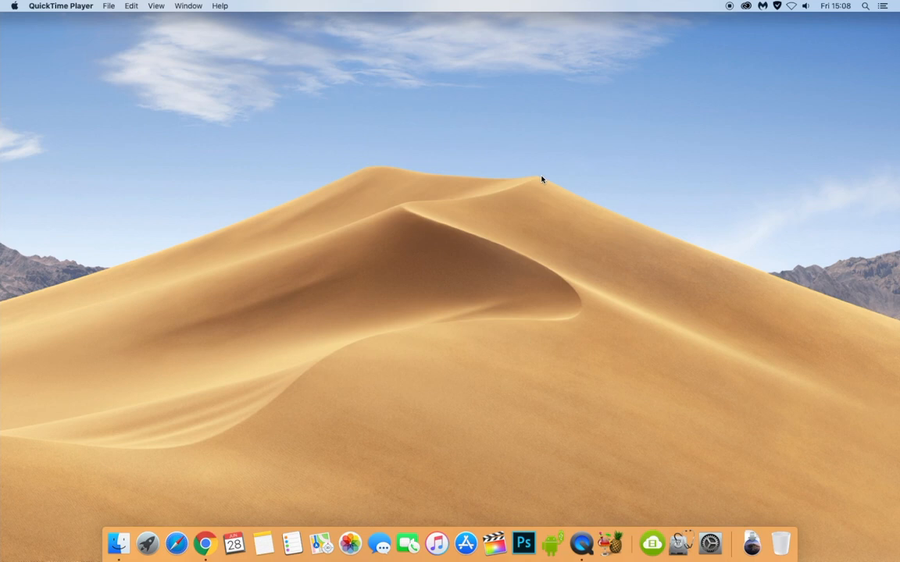
pyautogui.moveTo(703, 106)
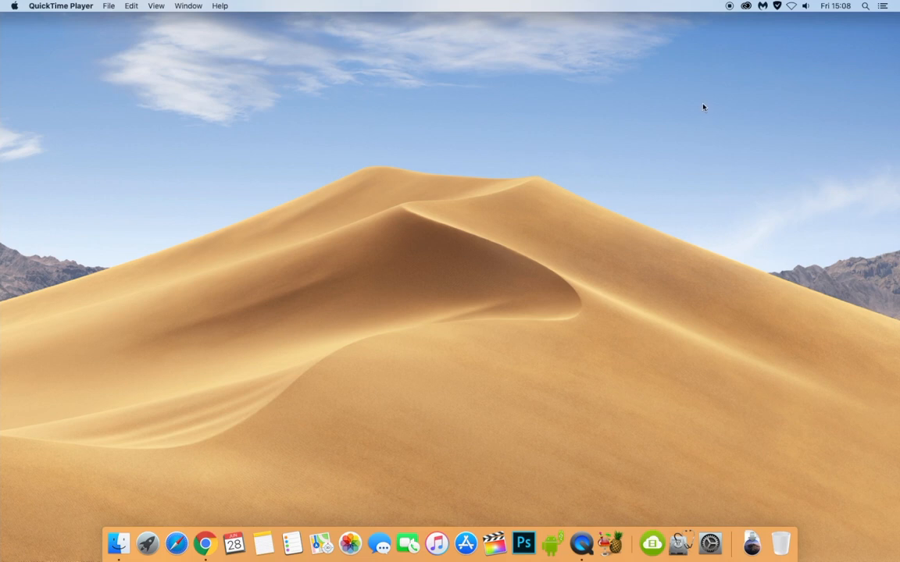
pyautogui.moveTo(688, 114)
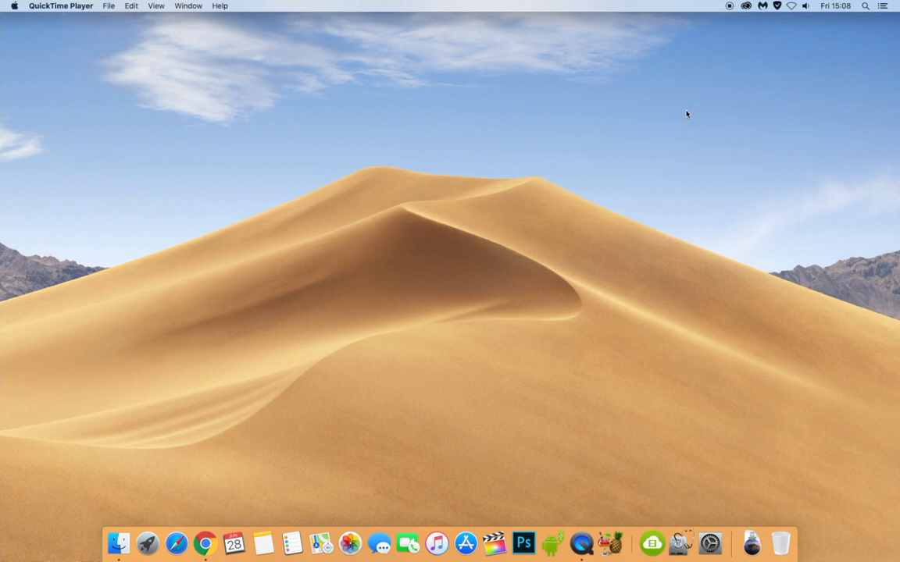
pyautogui.moveTo(865, 11)
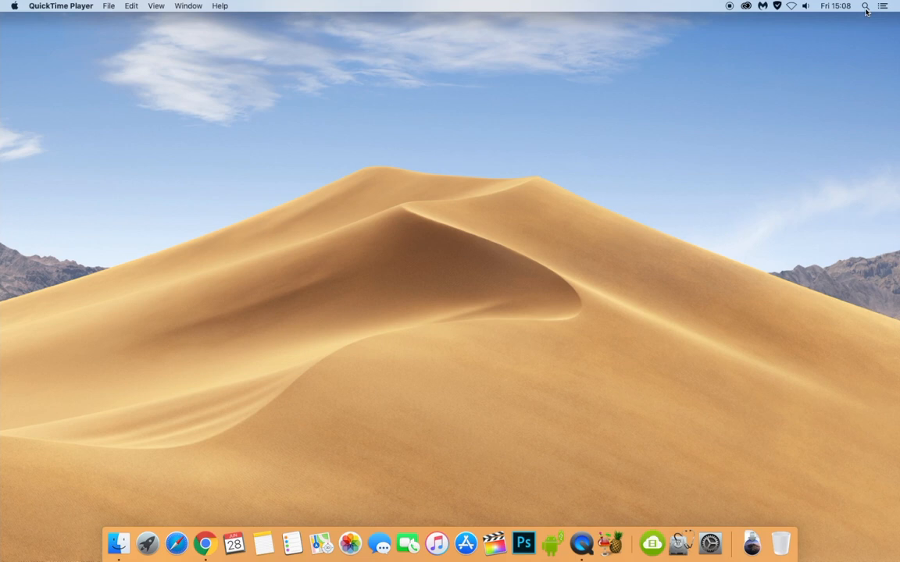
# - Search Spotlight for 'disk Utility' so Disk Utility appears as the top hit
pyautogui.write('disk Utility')
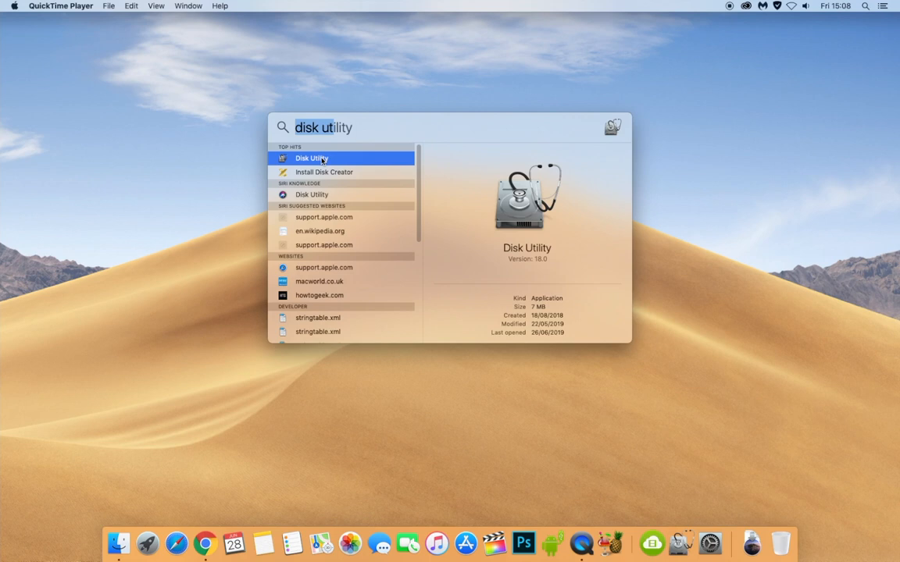
# - Launch Disk Utility from the Spotlight top hit
pyautogui.click(312, 158)
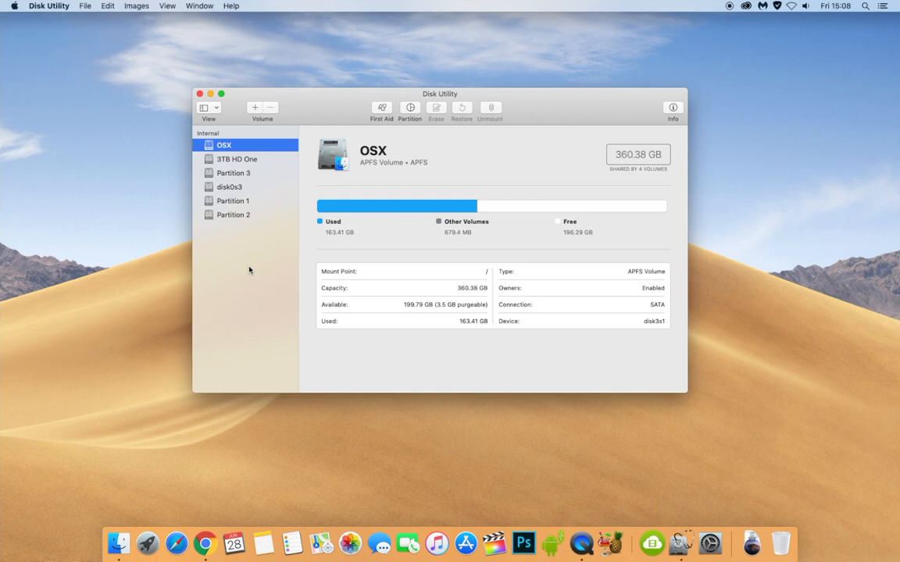
pyautogui.moveTo(244, 220)
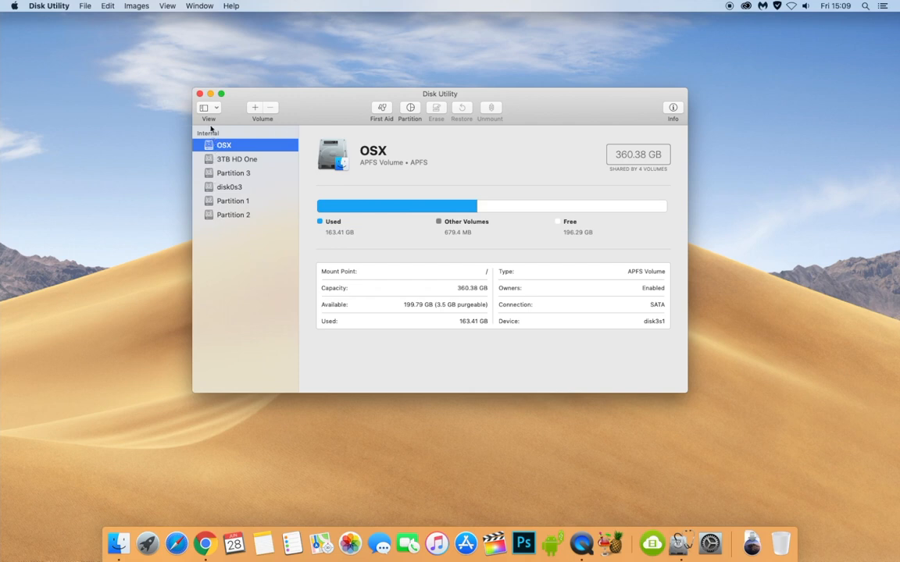
pyautogui.moveTo(316, 275)
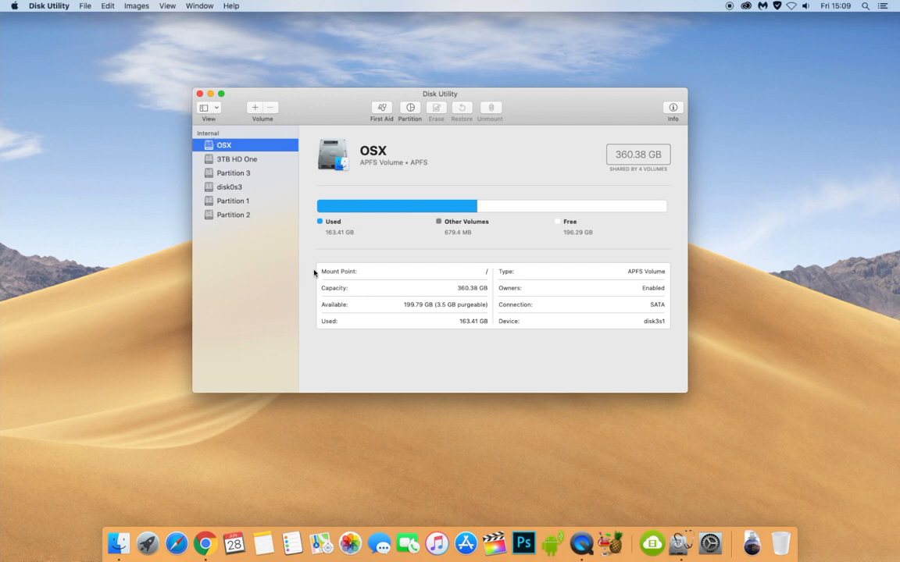
pyautogui.moveTo(261, 263)
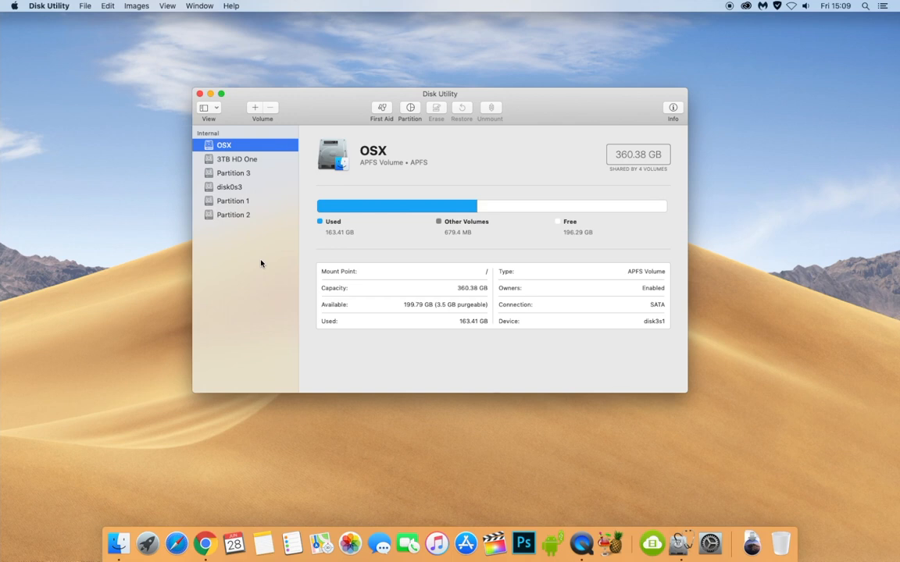
pyautogui.moveTo(213, 110)
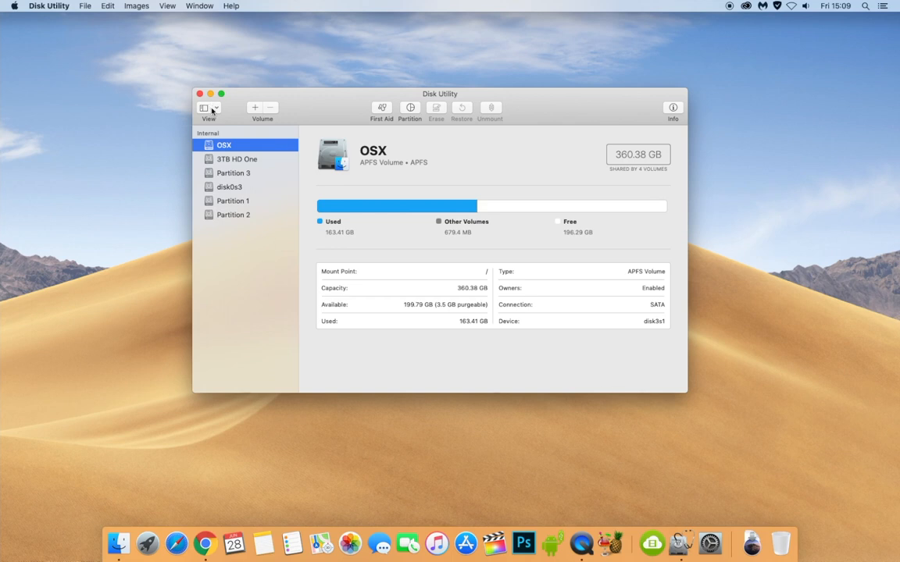
# - Show all devices and select the 3 TB WDC drive to see its partition overview
pyautogui.click(213, 108)
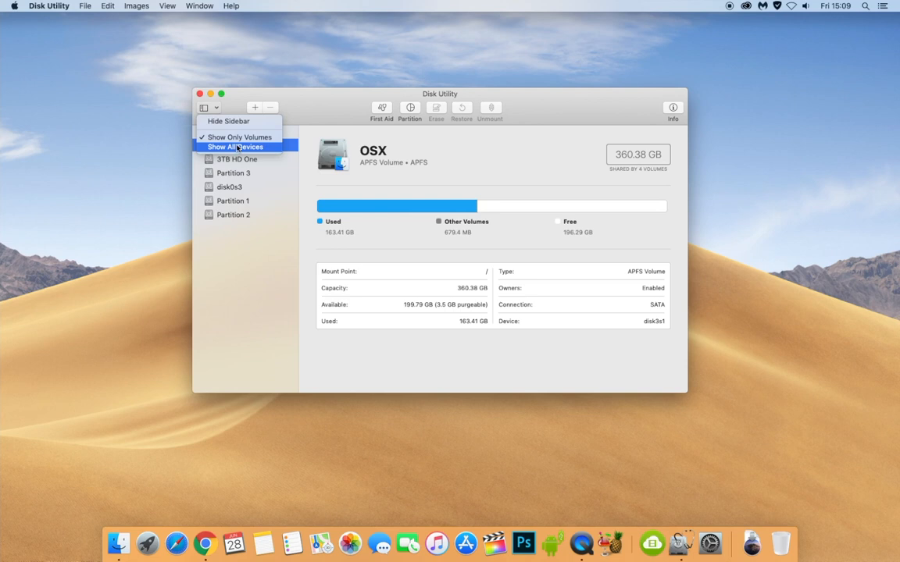
pyautogui.click(236, 147)
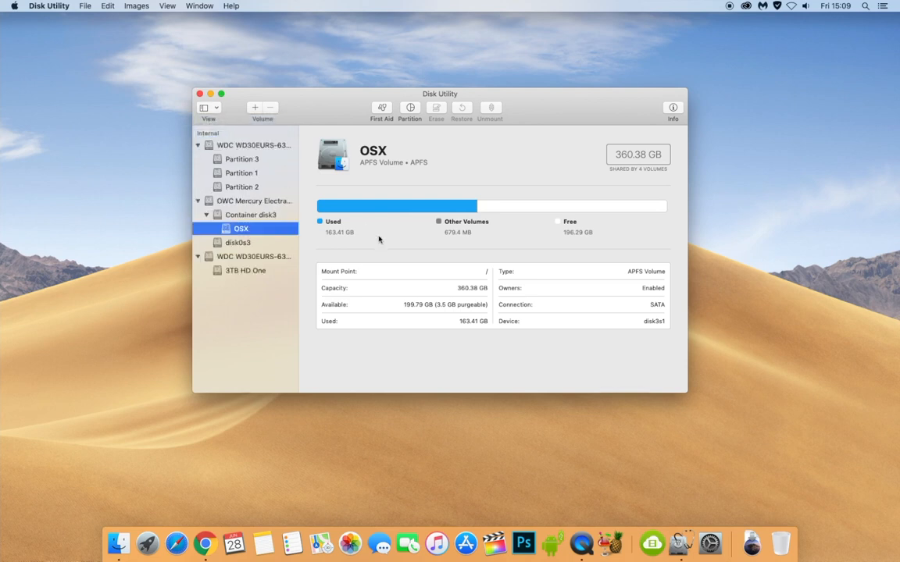
pyautogui.moveTo(305, 217)
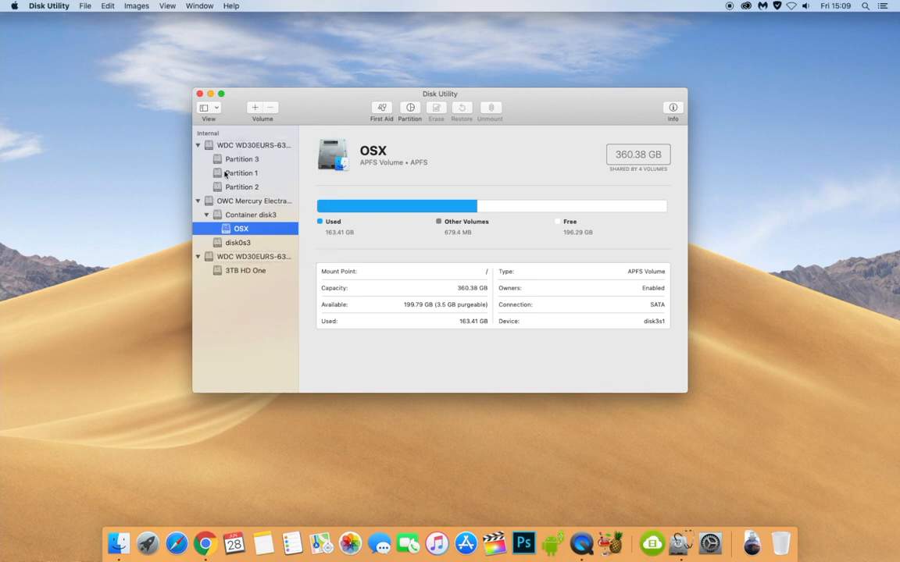
pyautogui.moveTo(231, 169)
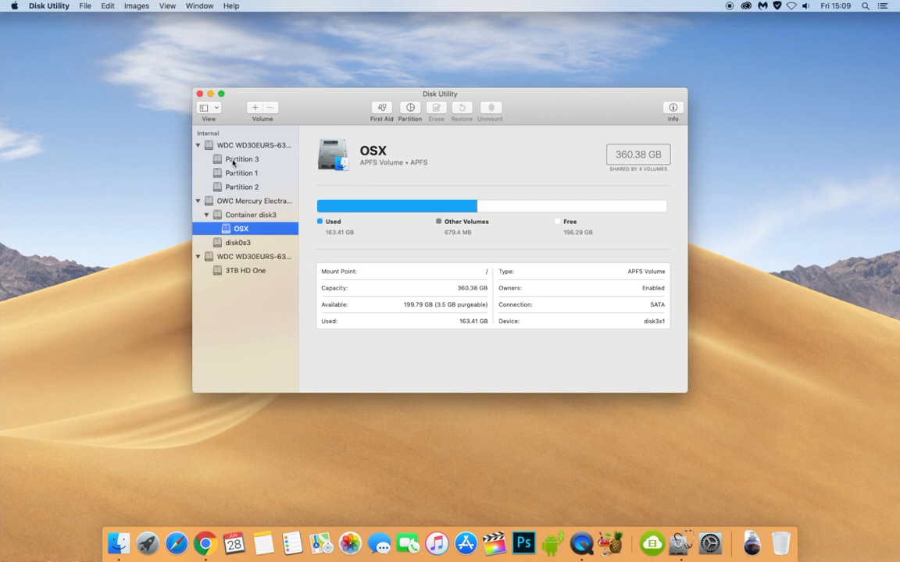
pyautogui.moveTo(234, 164)
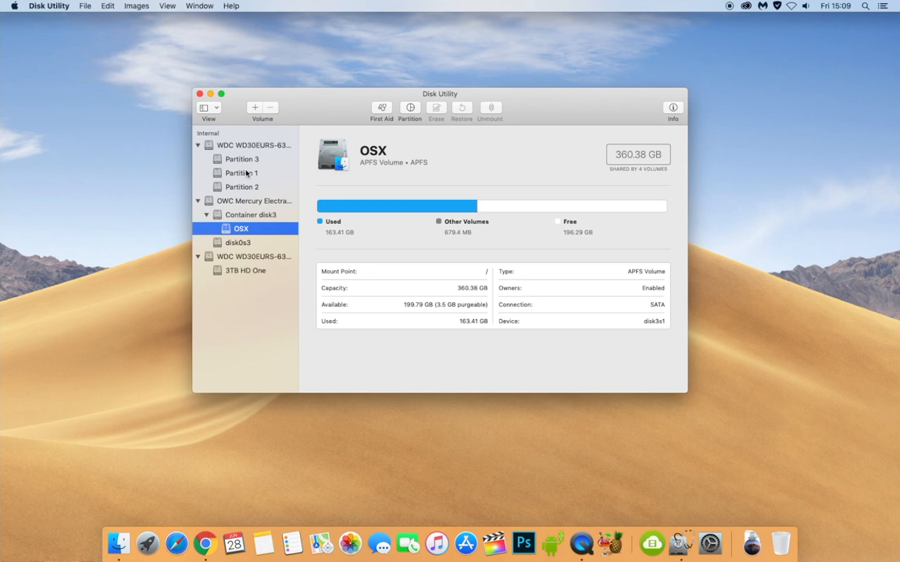
pyautogui.moveTo(244, 186)
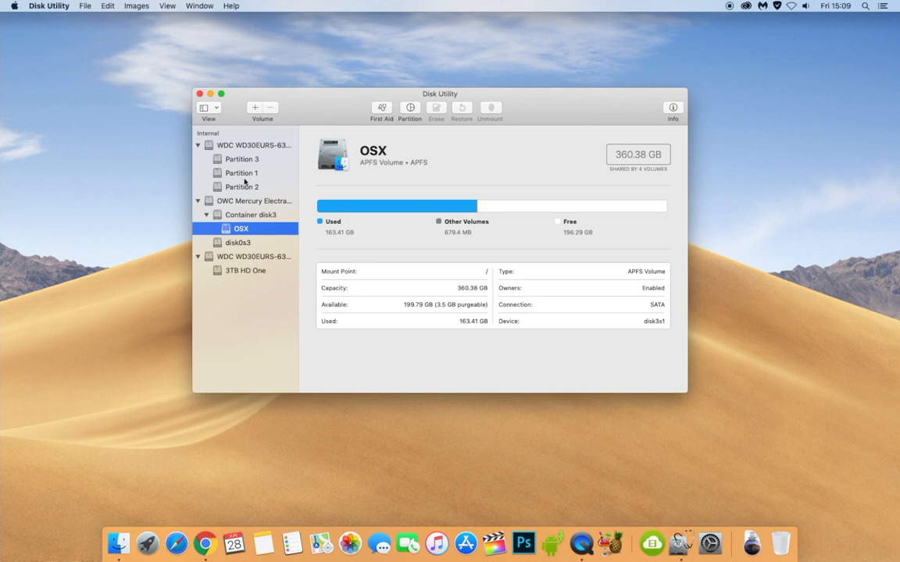
pyautogui.click(250, 145)
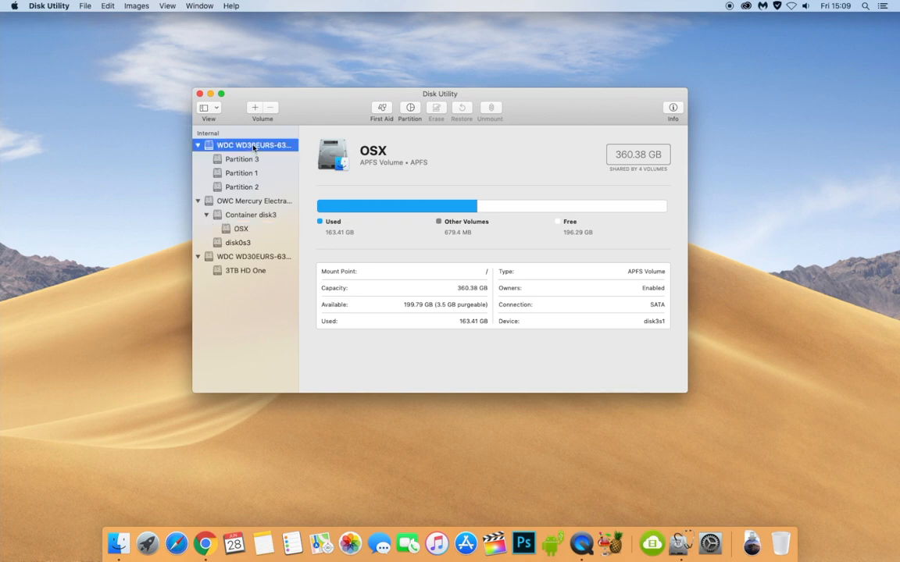
pyautogui.click(254, 146)
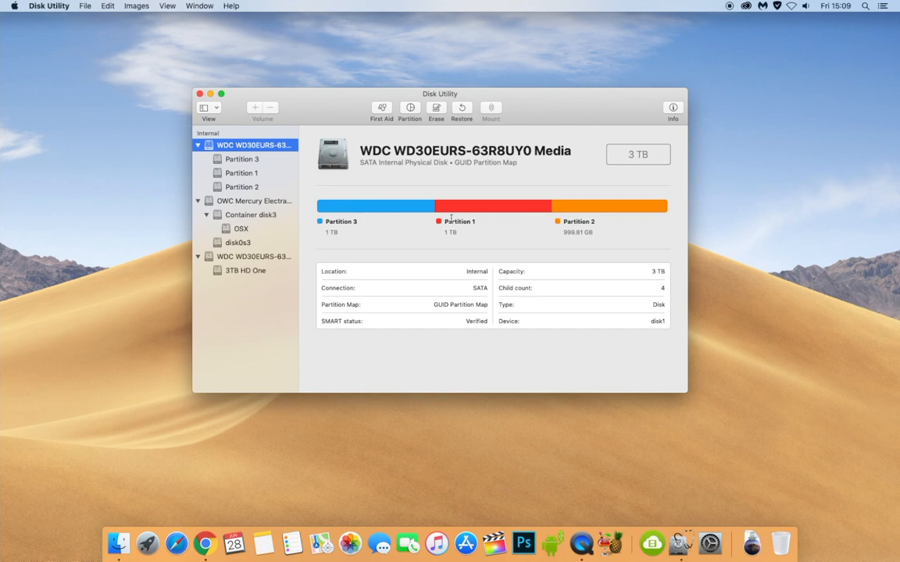
pyautogui.moveTo(387, 219)
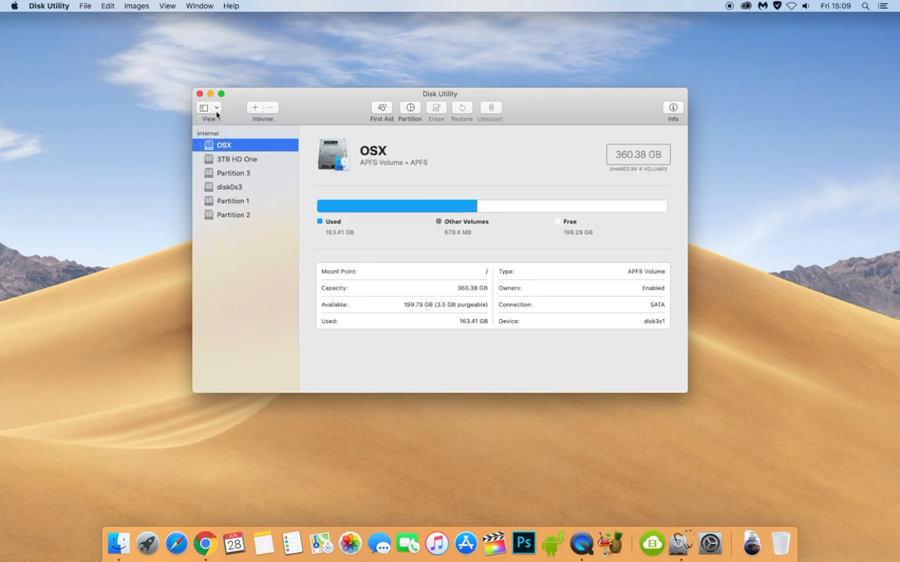
# - Re-enable Show All Devices and select the WDC drive again to list its three partitions
pyautogui.click(209, 108)
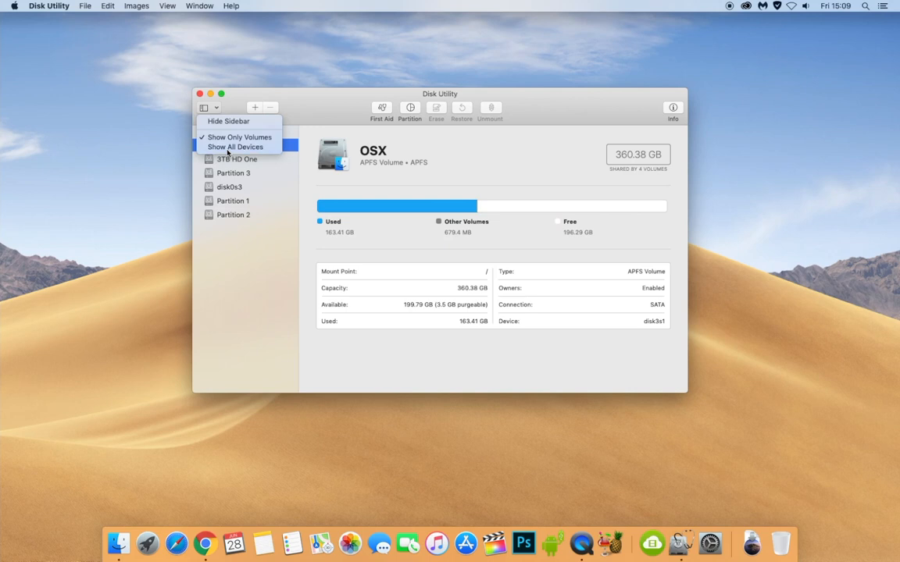
pyautogui.click(235, 147)
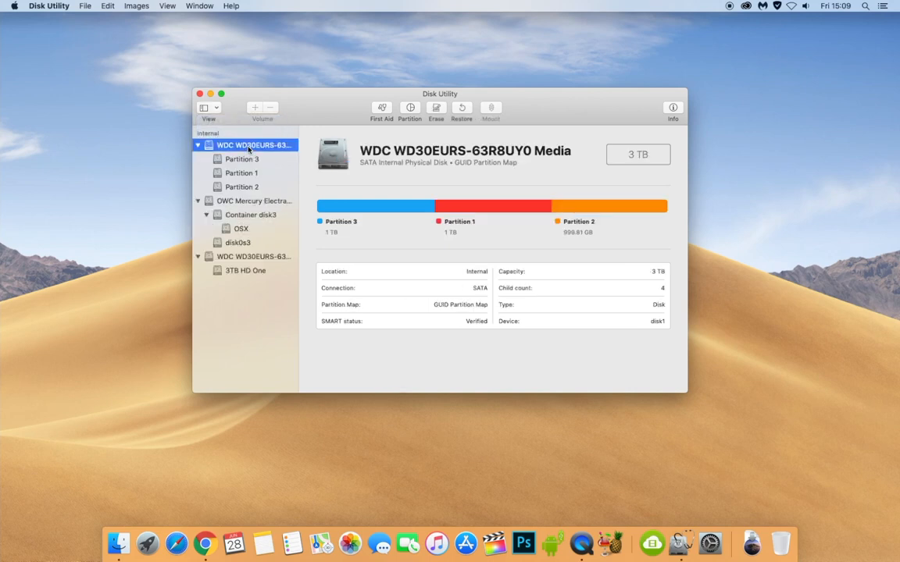
pyautogui.doubleClick(254, 145)
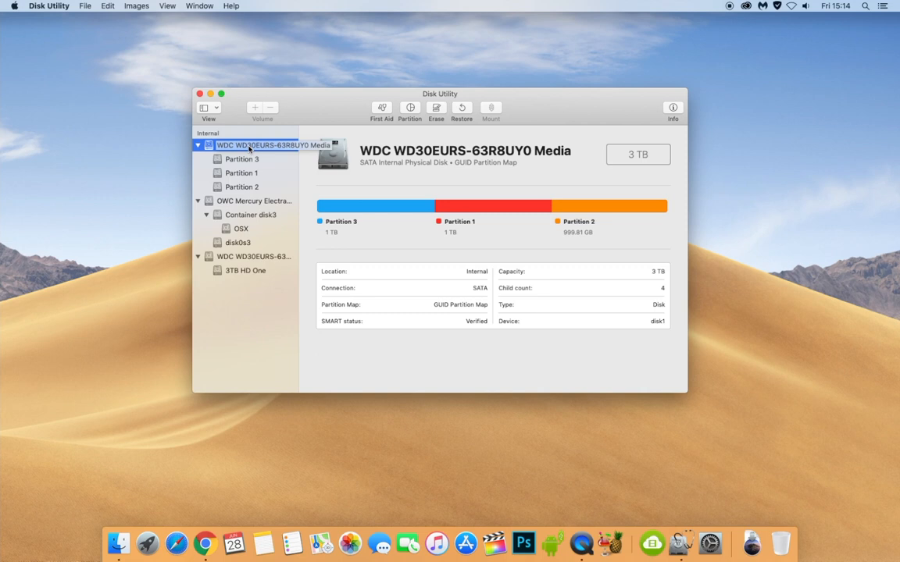
# - Remove Partition 1 from the WDC drive and apply, growing Partition 3 to 2 TB
pyautogui.click(241, 172)
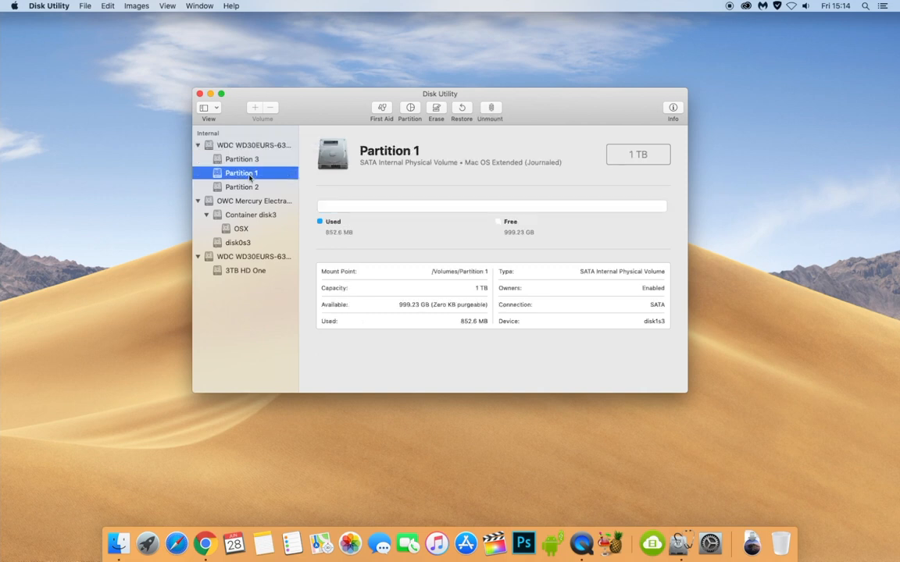
pyautogui.moveTo(321, 161)
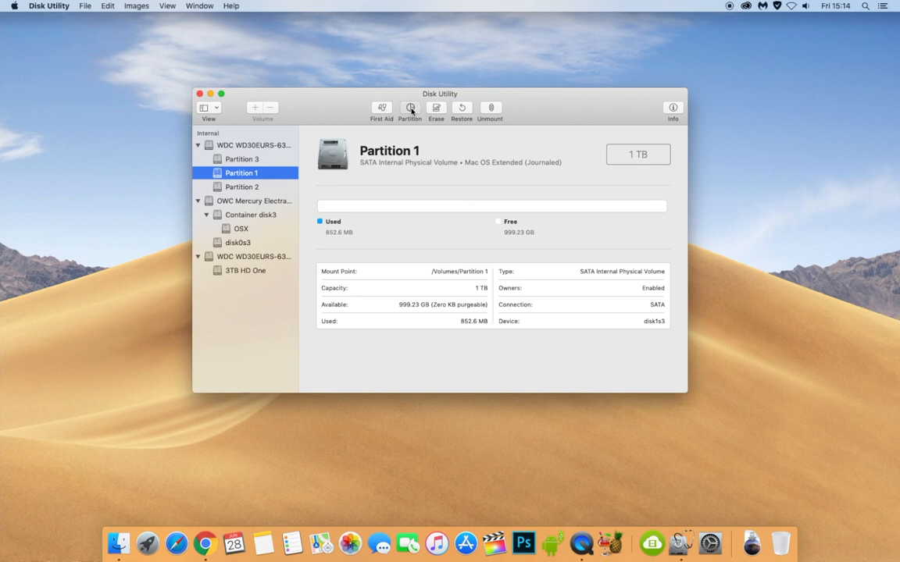
pyautogui.click(410, 110)
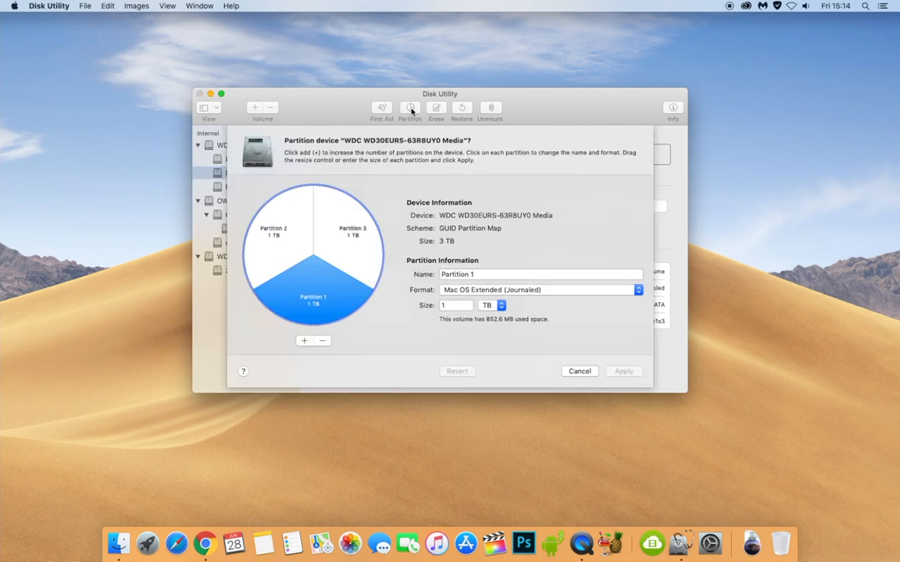
pyautogui.moveTo(328, 364)
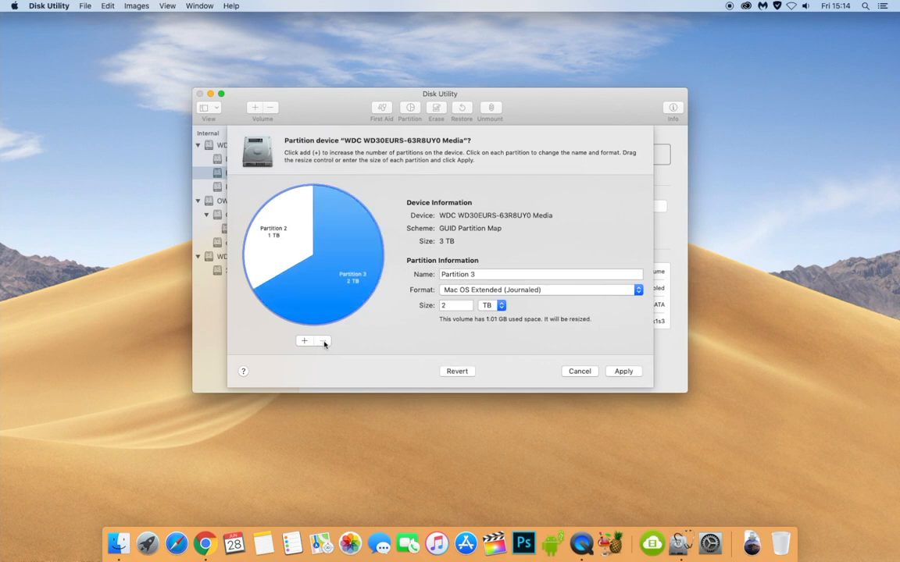
pyautogui.moveTo(359, 268)
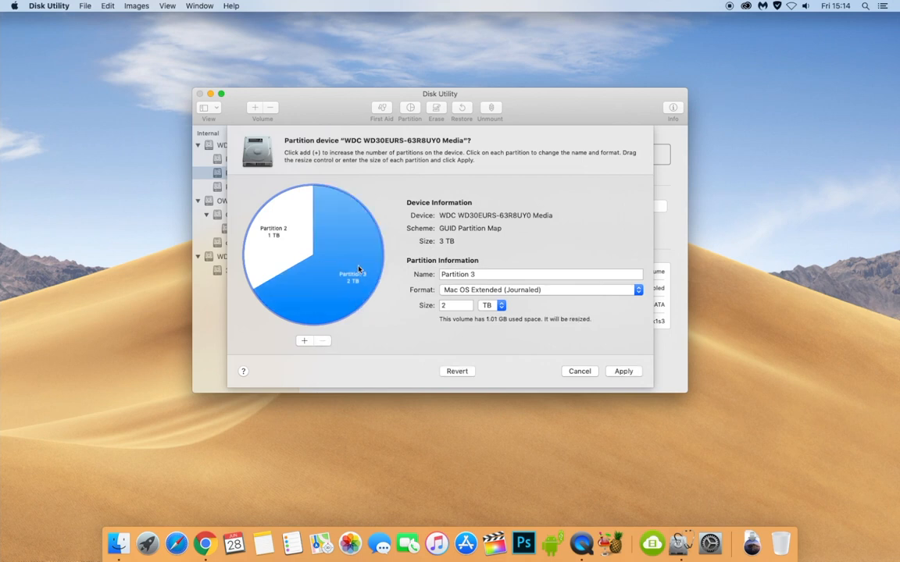
pyautogui.moveTo(363, 283)
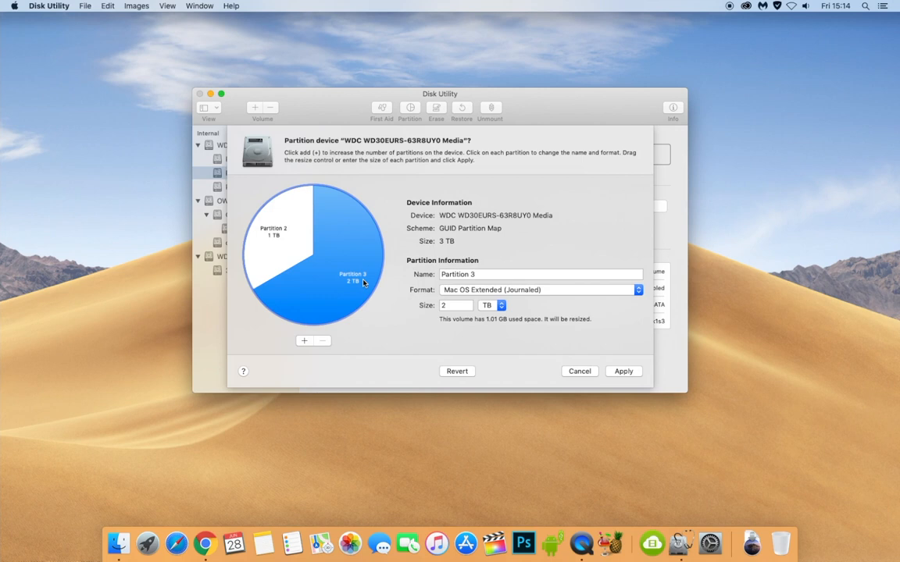
pyautogui.moveTo(291, 228)
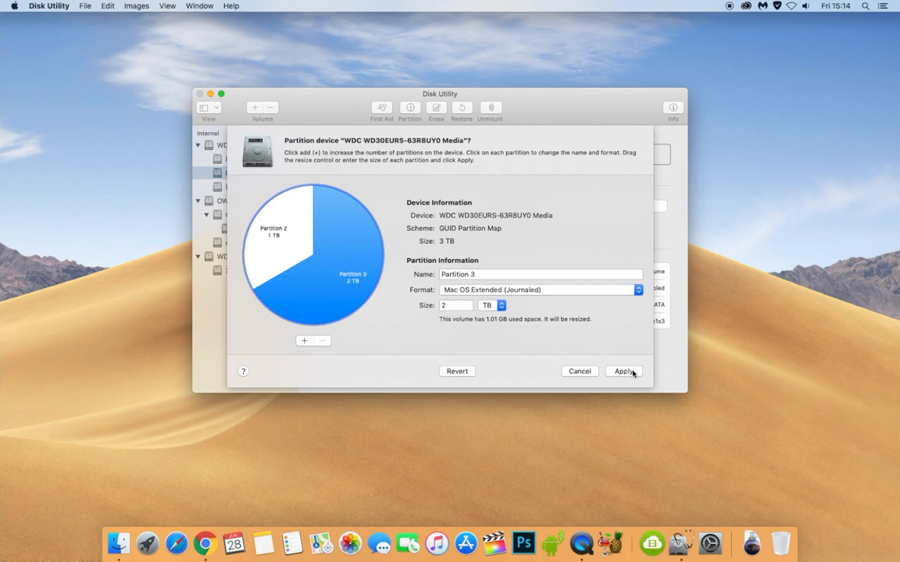
pyautogui.click(621, 372)
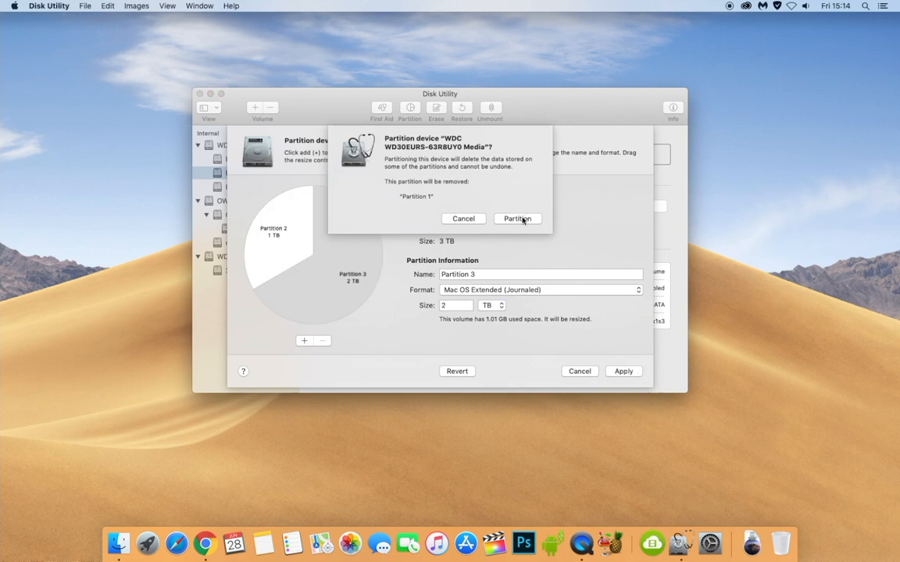
pyautogui.click(517, 219)
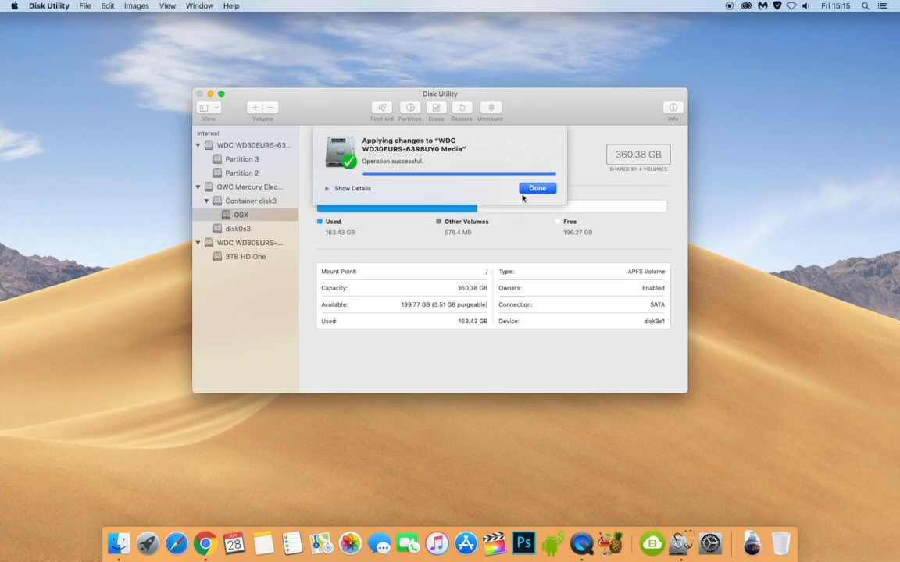
pyautogui.click(537, 187)
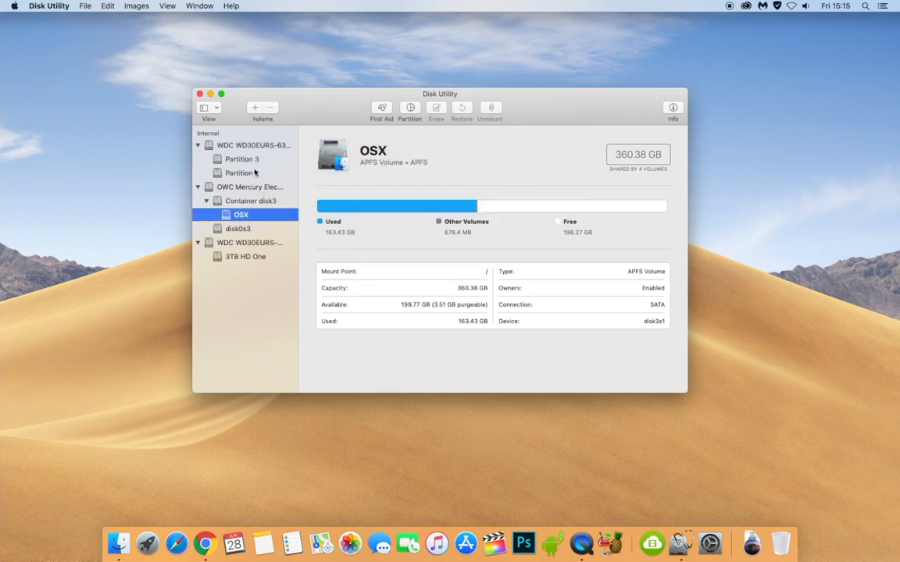
# - Refresh the device list and show Partition 2's 999.81 GB Mac OS Extended details
pyautogui.click(204, 107)
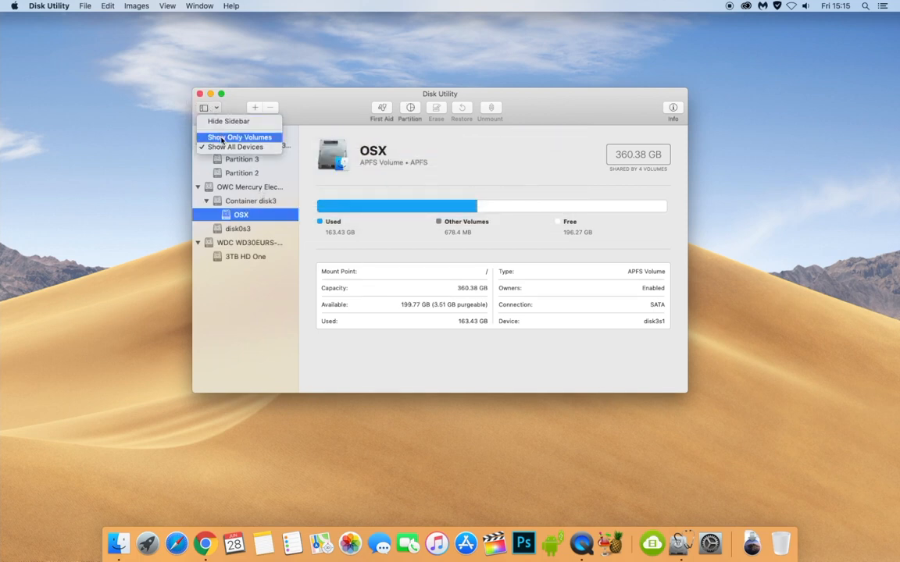
pyautogui.click(239, 138)
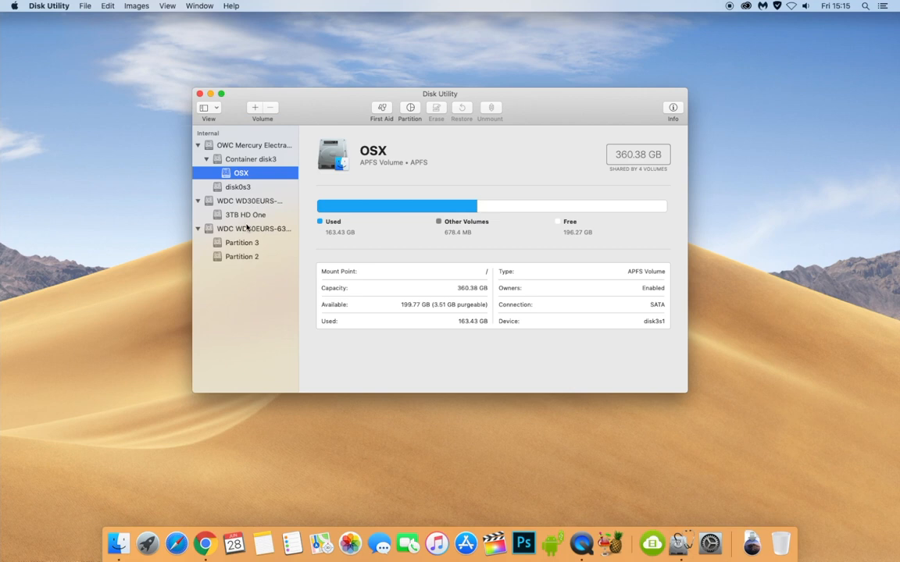
pyautogui.click(253, 228)
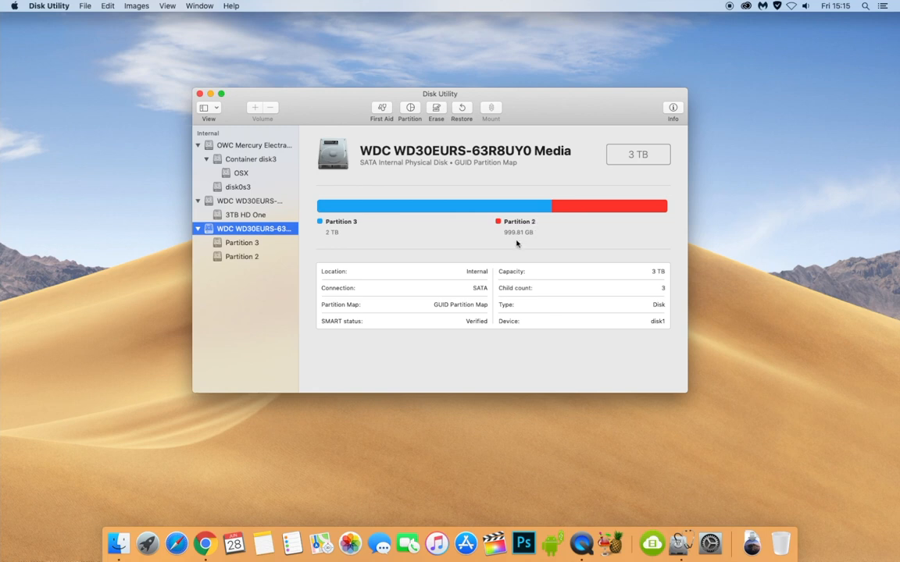
pyautogui.moveTo(531, 242)
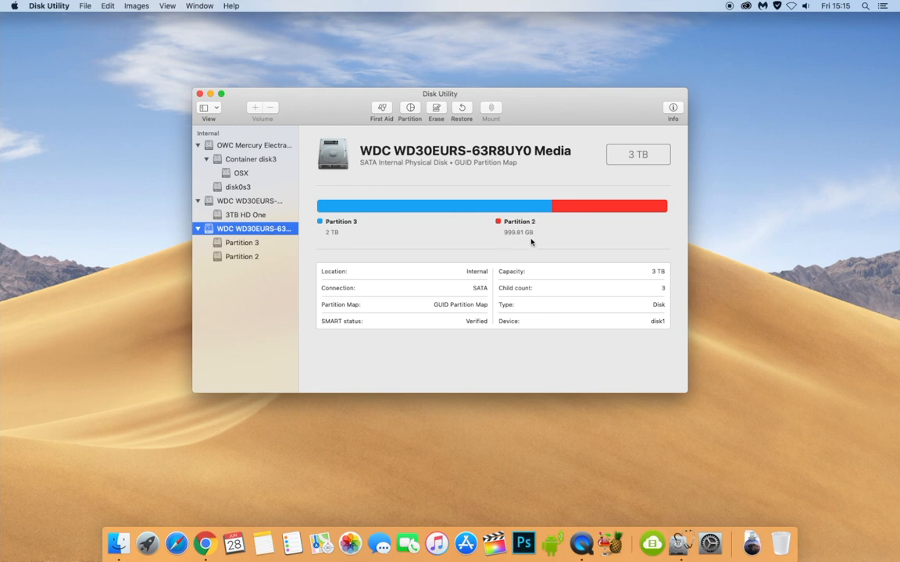
pyautogui.moveTo(528, 239)
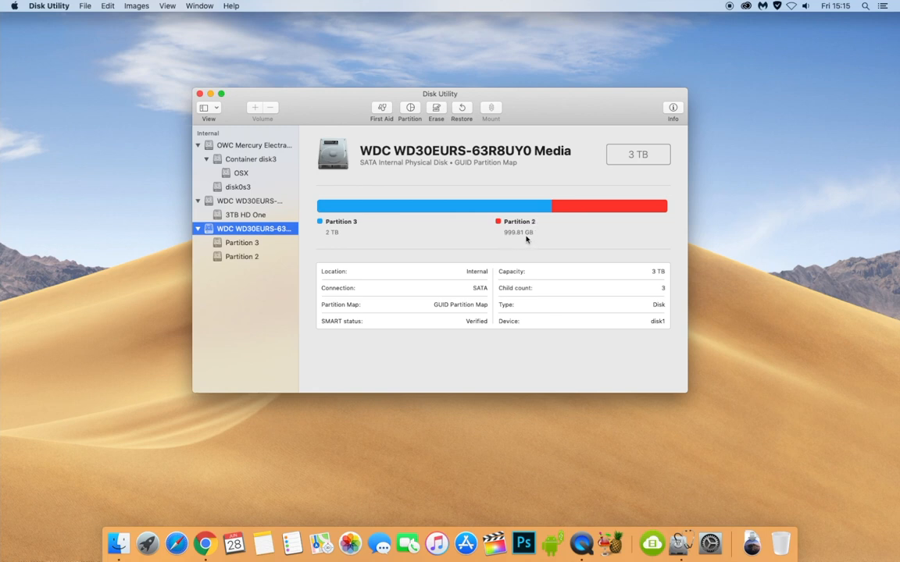
pyautogui.moveTo(238, 259)
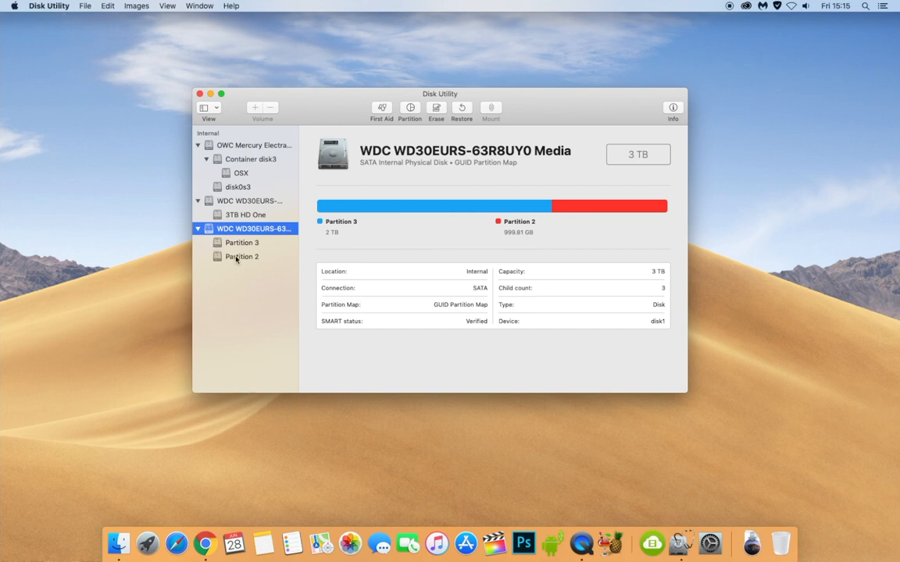
pyautogui.click(241, 256)
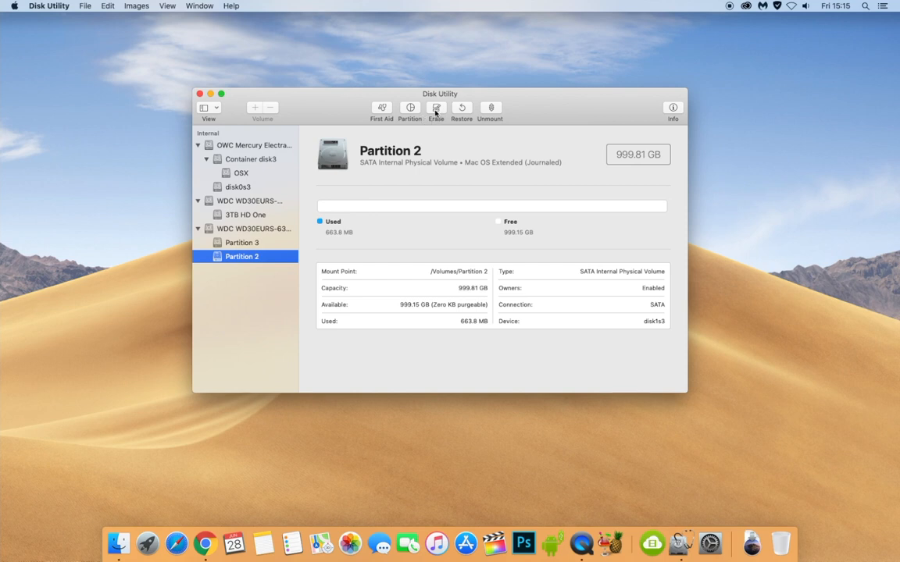
# - Remove Partition 2 and apply, leaving Partition 3 filling the full 3 TB drive
pyautogui.click(409, 108)
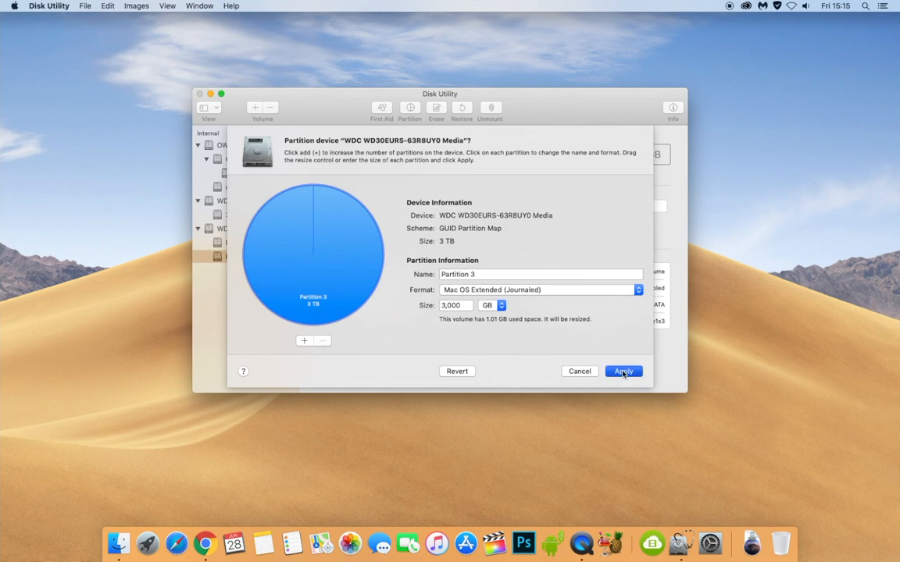
pyautogui.click(623, 372)
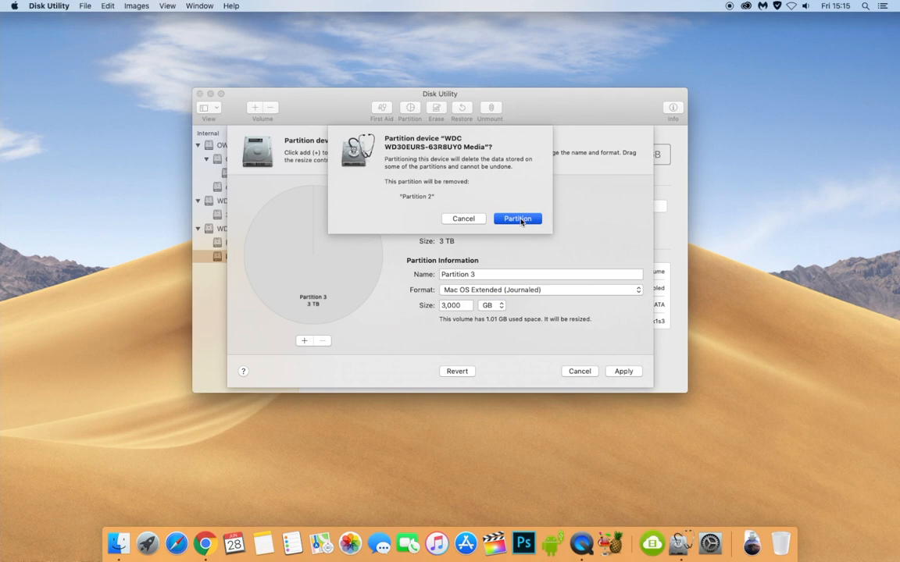
pyautogui.click(517, 219)
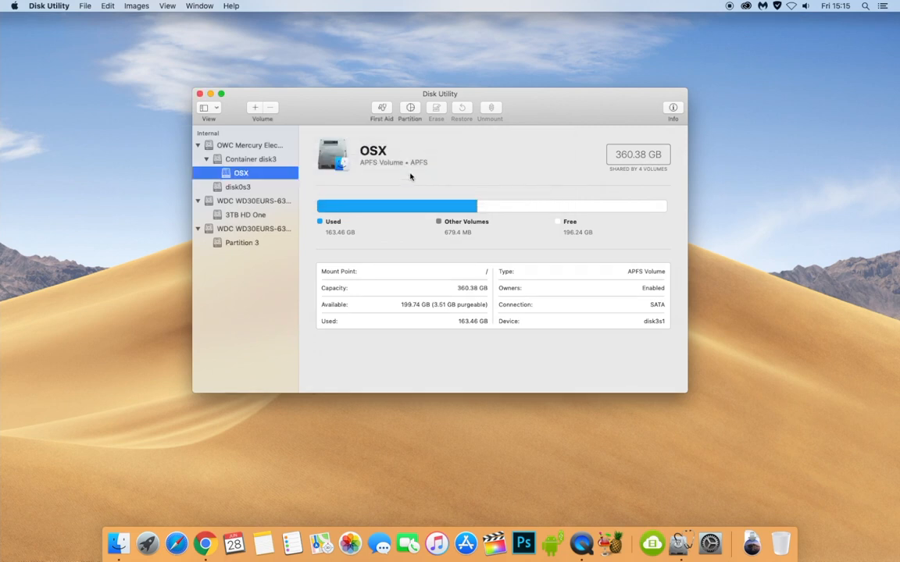
pyautogui.click(250, 228)
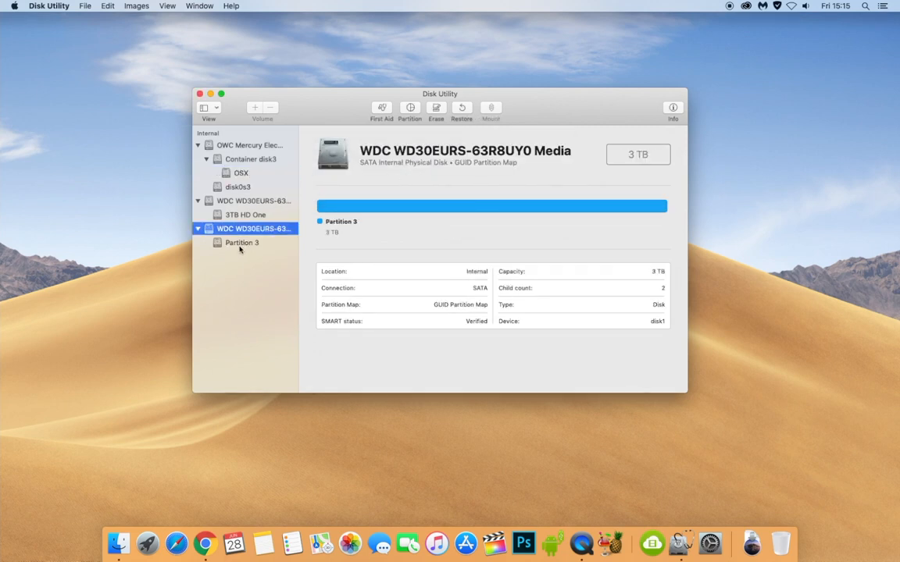
# - Erase Partition 3 as a Mac OS Extended (Journaled) volume named '3TB HD Two'
pyautogui.click(241, 243)
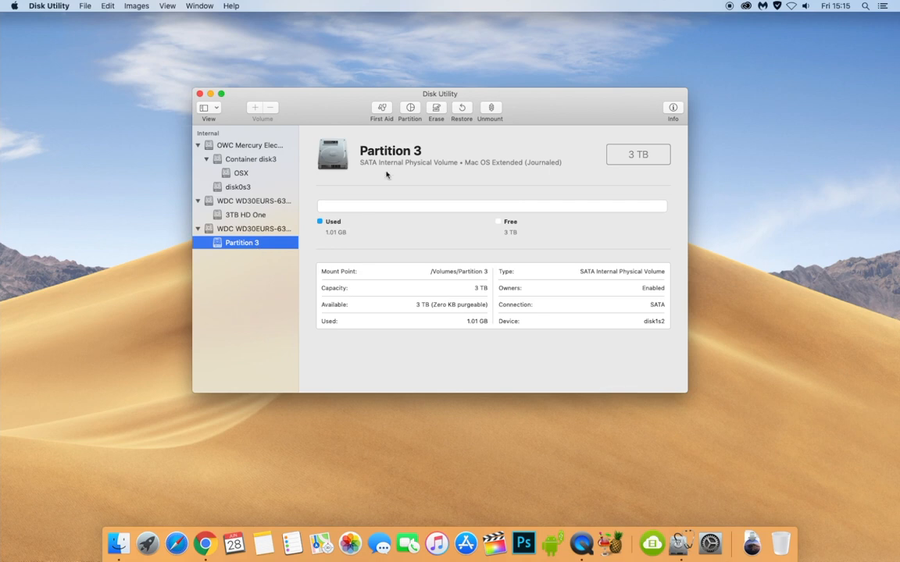
pyautogui.click(436, 111)
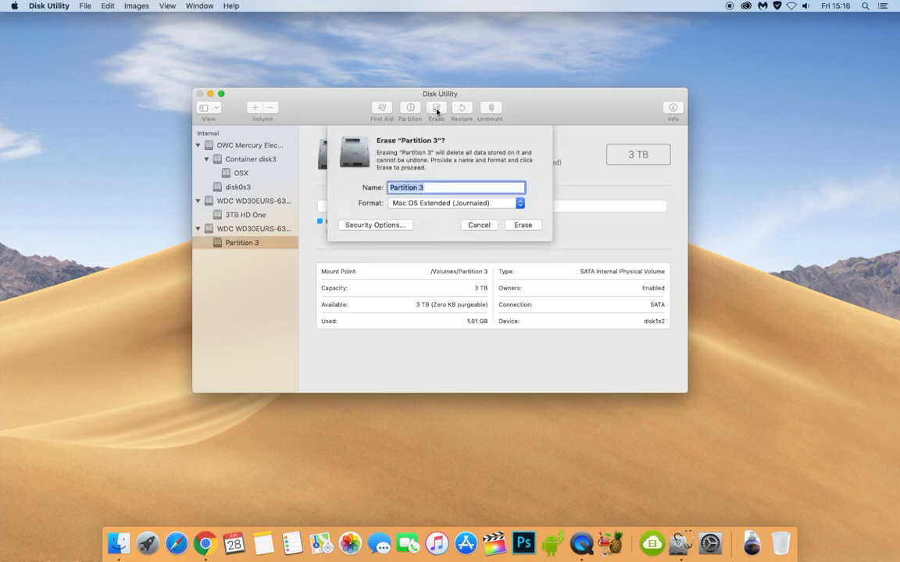
pyautogui.write('Ha')
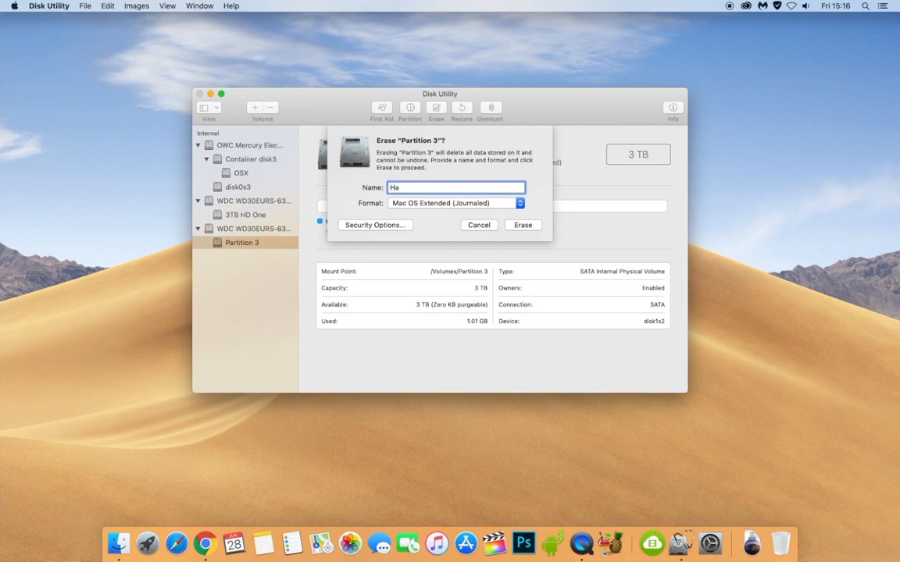
pyautogui.write('3TB HD Two')
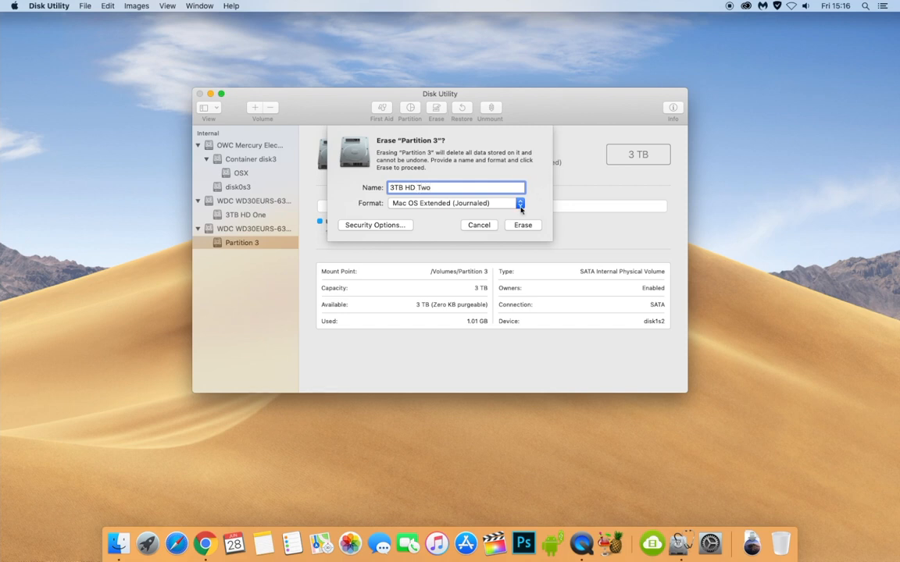
pyautogui.click(522, 225)
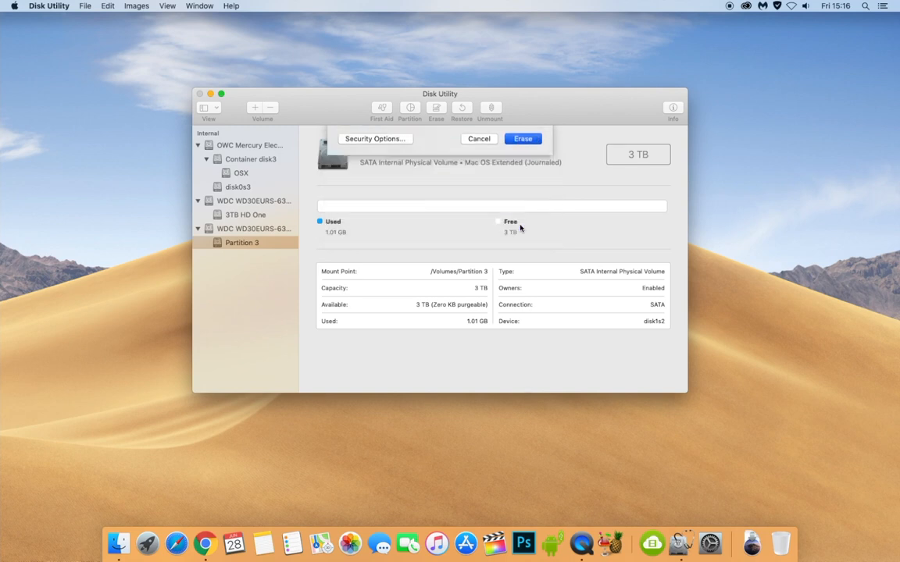
pyautogui.click(521, 138)
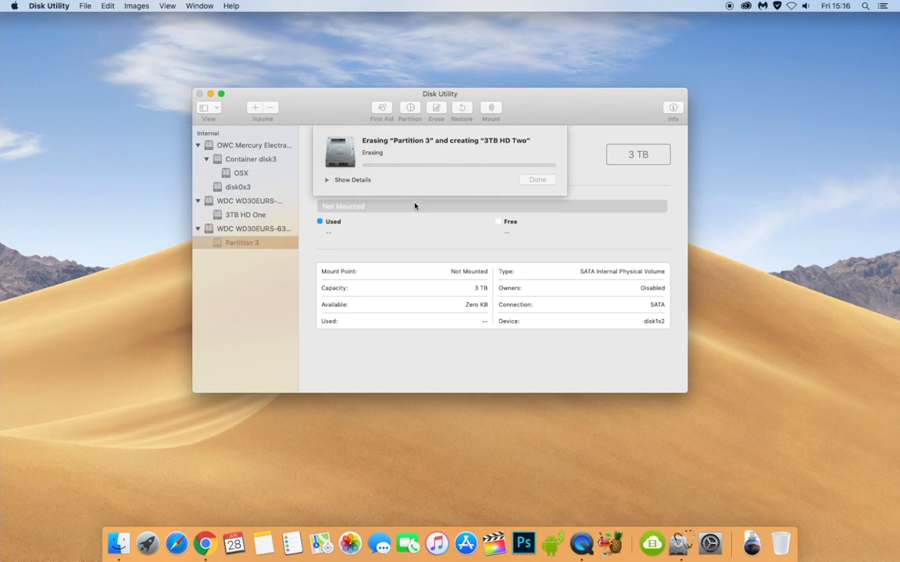
pyautogui.moveTo(416, 209)
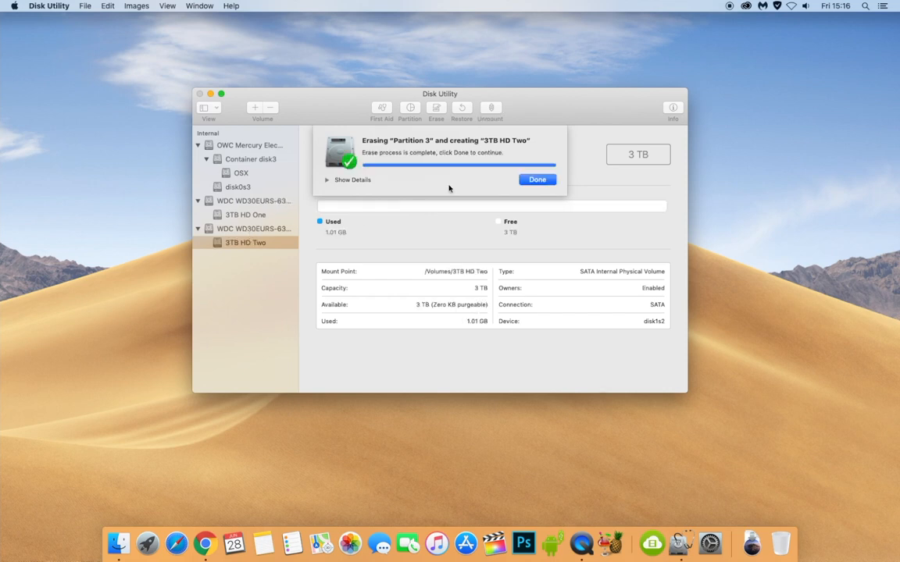
pyautogui.click(537, 178)
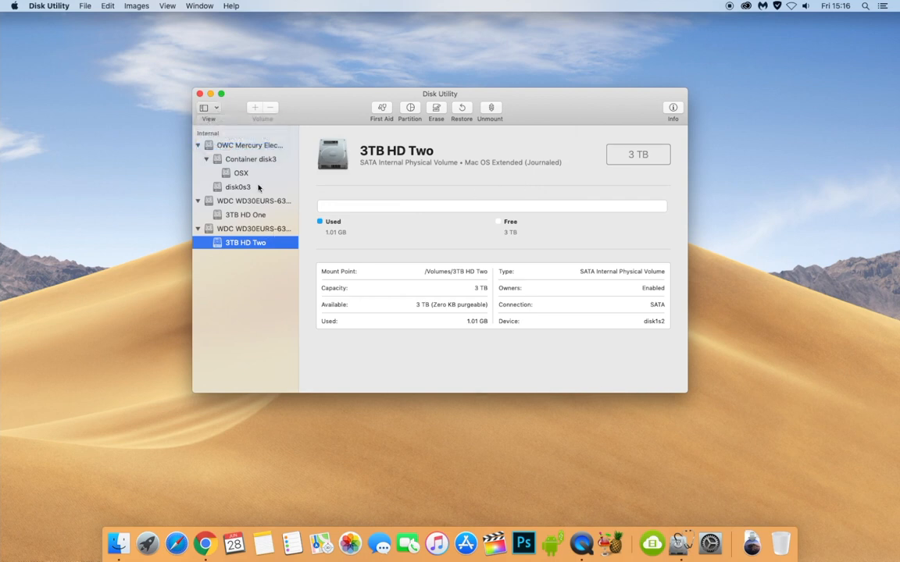
# - Start erasing the whole WDC drive and choose ExFAT as the format with GUID Partition Map
pyautogui.click(253, 229)
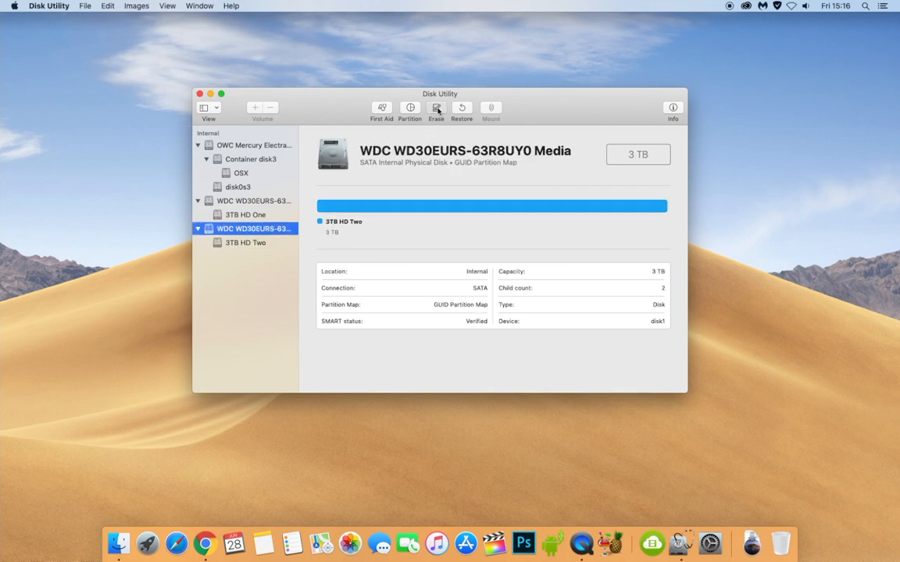
pyautogui.click(435, 110)
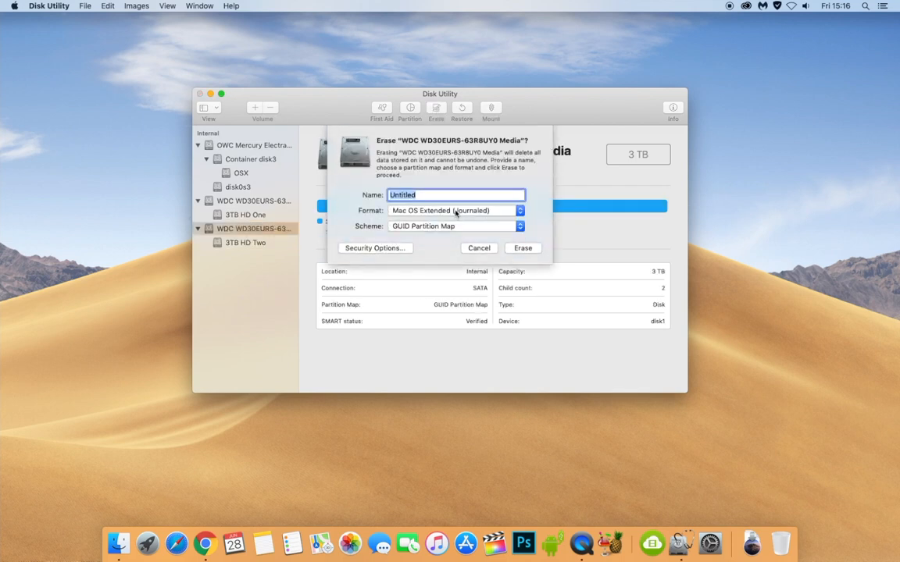
pyautogui.click(456, 210)
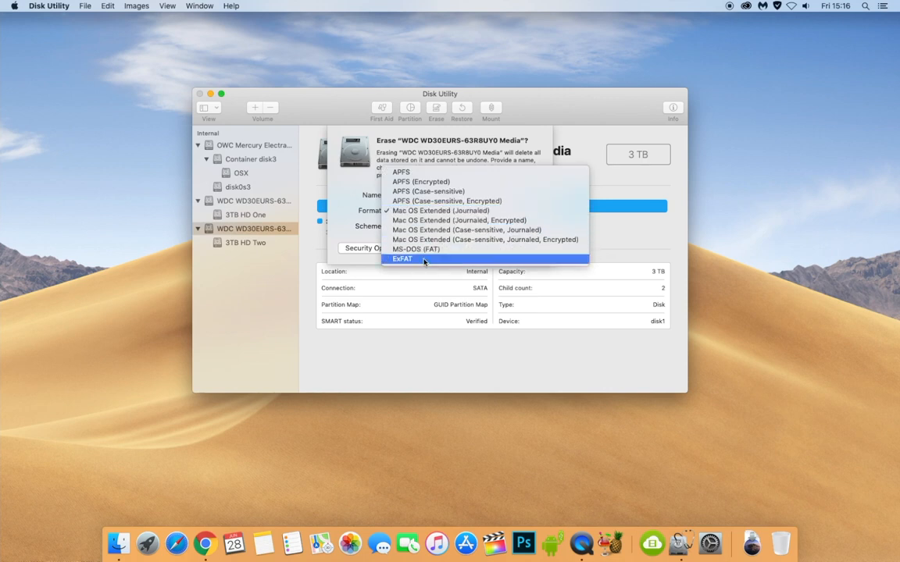
pyautogui.moveTo(416, 248)
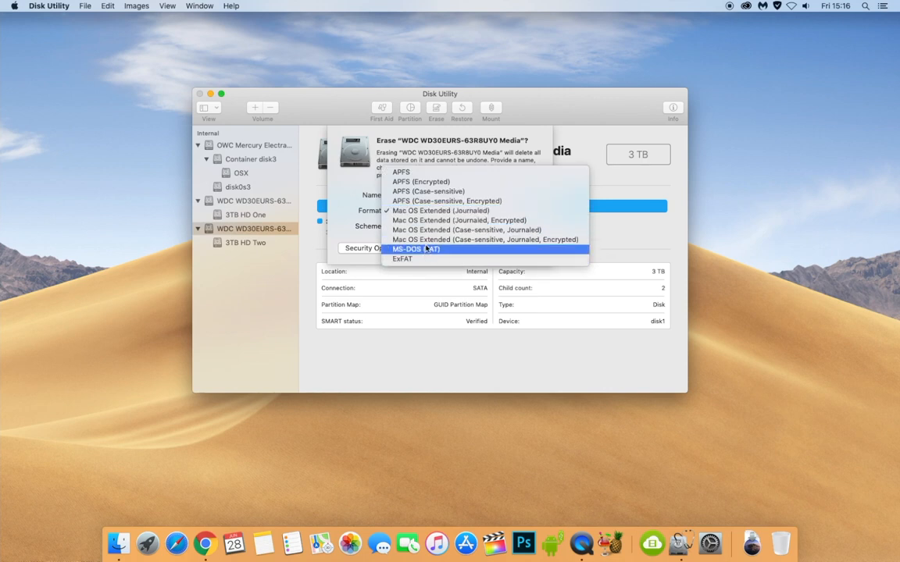
pyautogui.moveTo(400, 172)
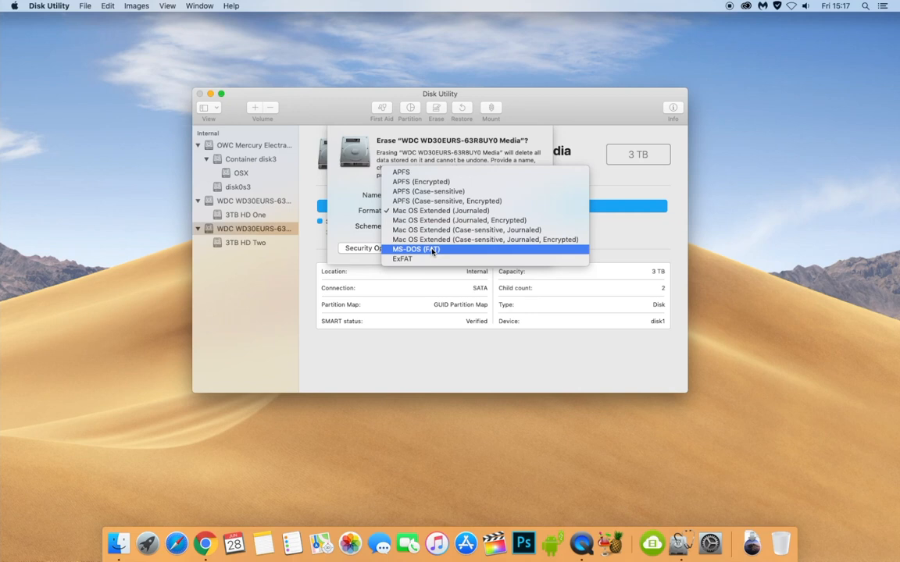
pyautogui.moveTo(401, 259)
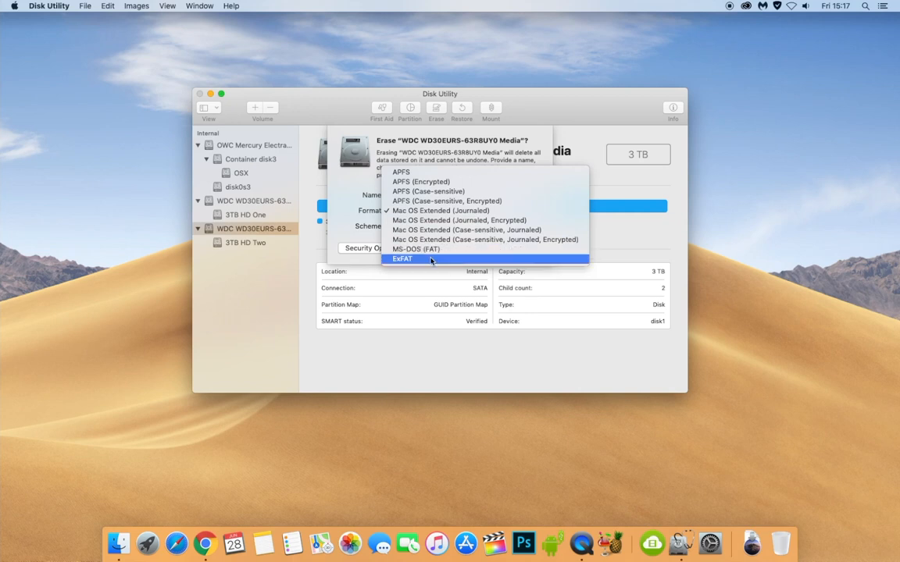
pyautogui.click(402, 259)
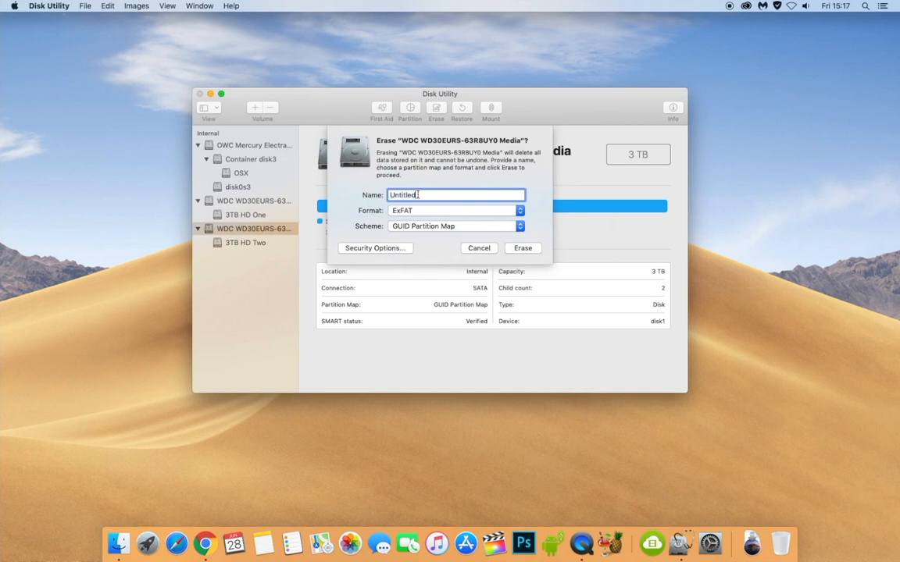
# - Name the volume '3TB ExFAT D', erase the whole WDC drive as ExFAT, and dismiss the report
pyautogui.doubleClick(403, 194)
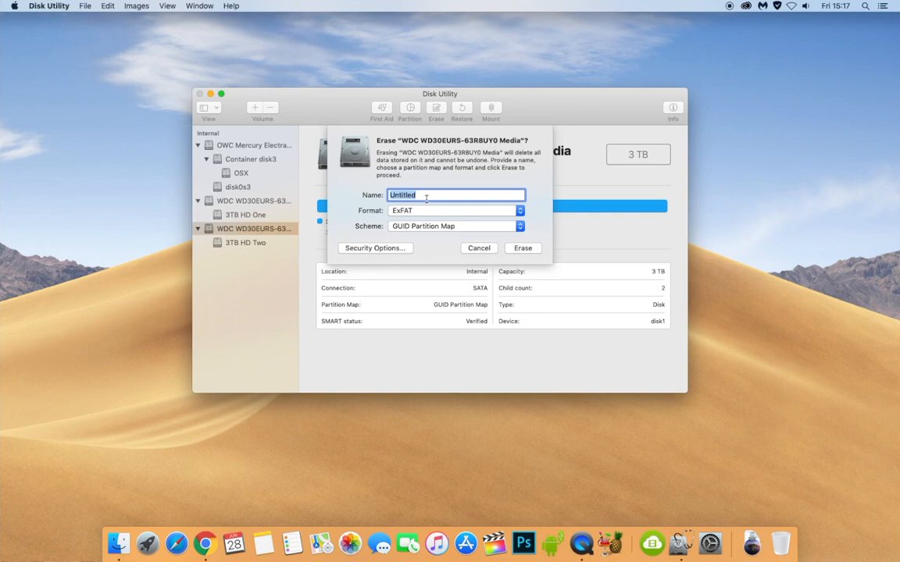
pyautogui.write('3TB E')
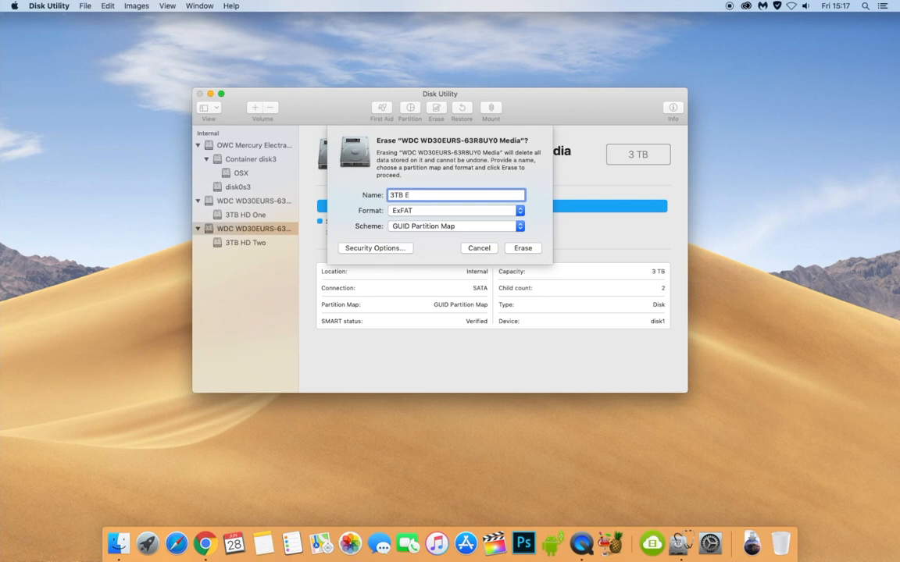
pyautogui.write('xFAT D')
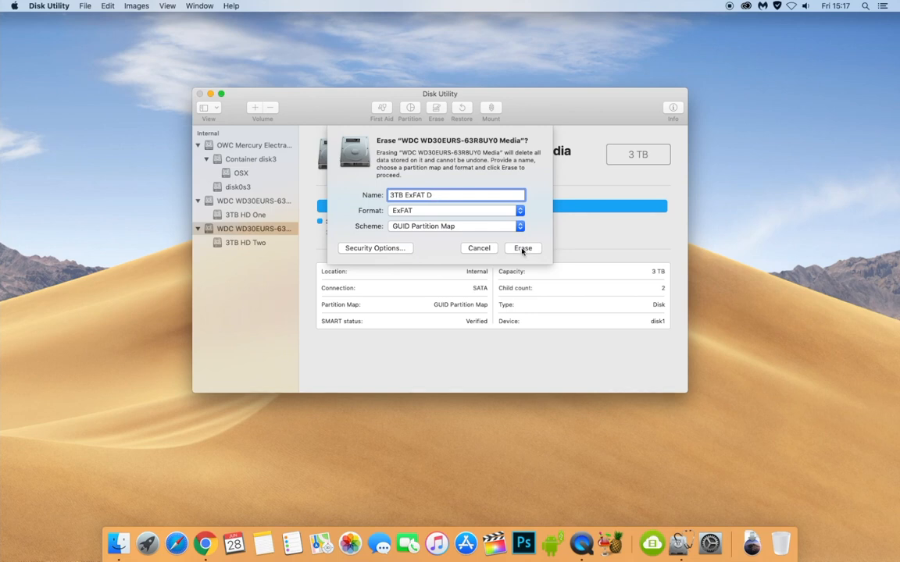
pyautogui.click(522, 247)
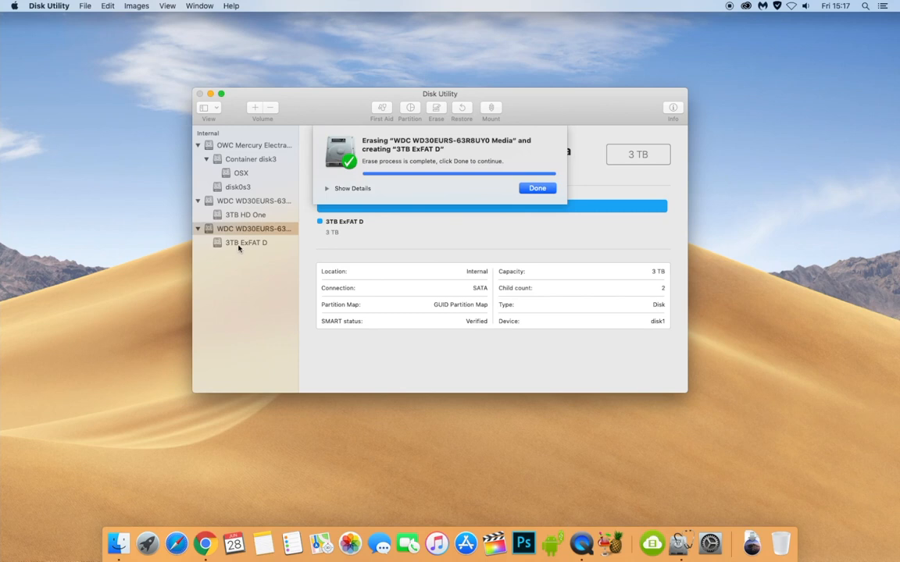
pyautogui.click(538, 188)
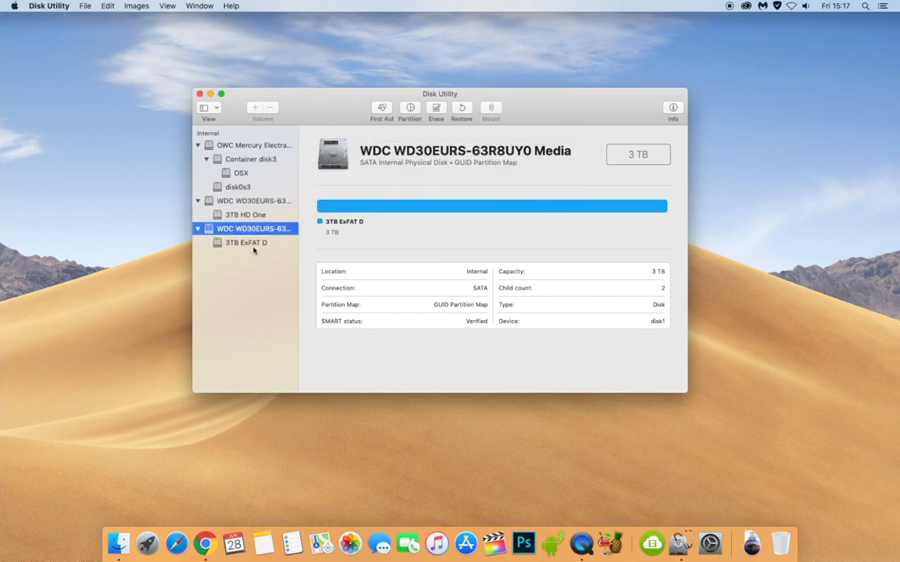
pyautogui.moveTo(252, 246)
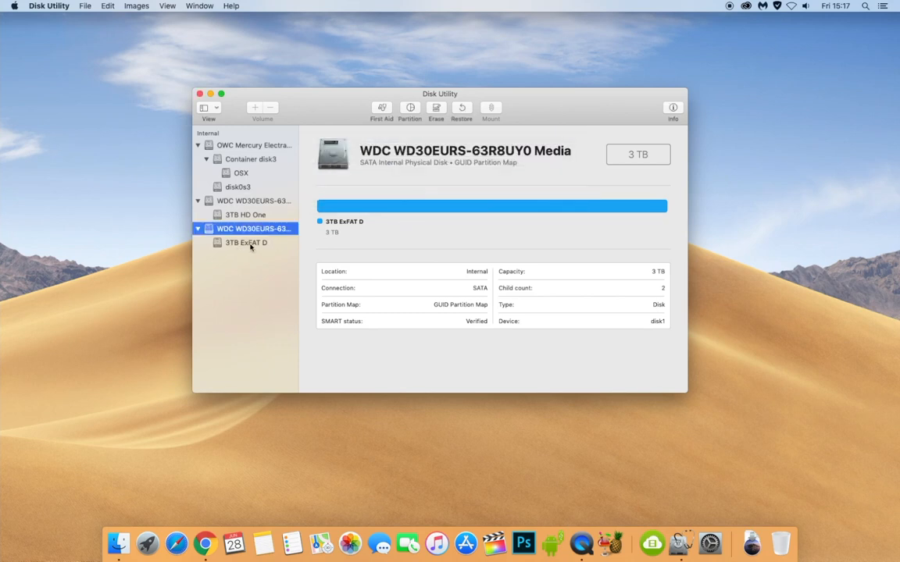
pyautogui.moveTo(263, 309)
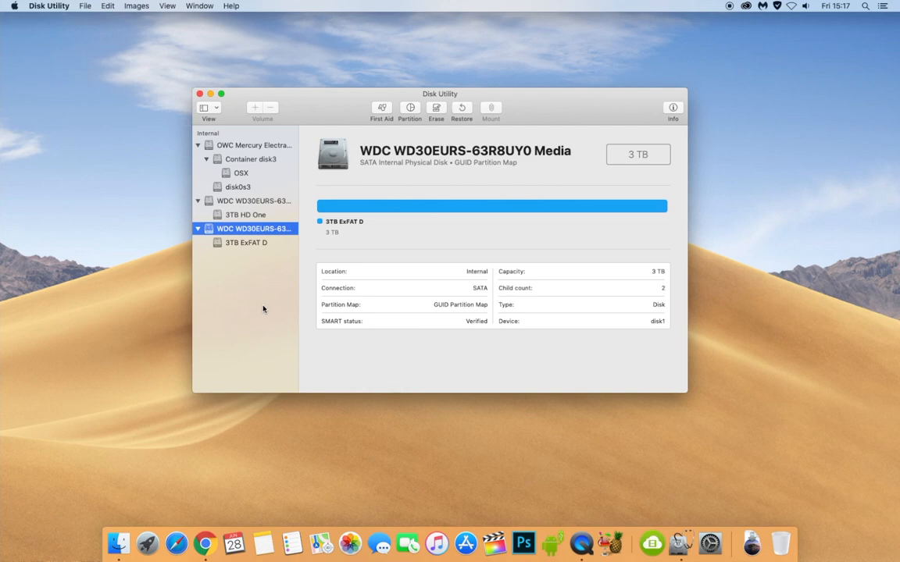
pyautogui.moveTo(403, 137)
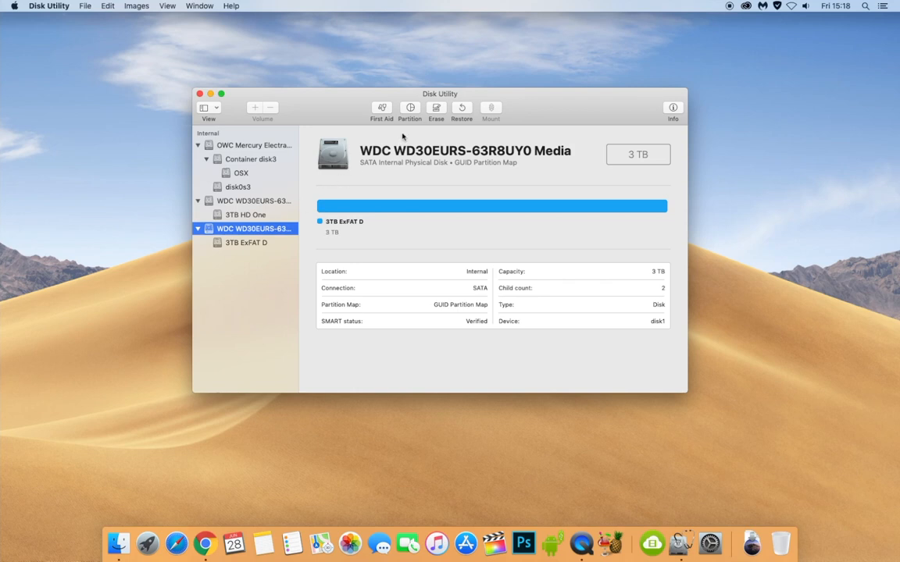
# - Show the WDC drive's partition layout with its single 3 TB ExFAT D partition
pyautogui.click(409, 109)
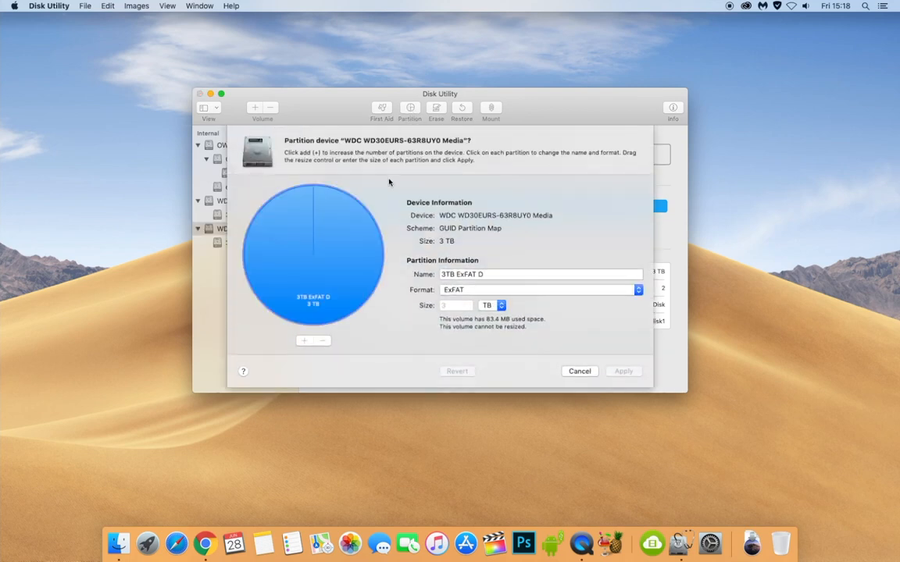
pyautogui.moveTo(350, 309)
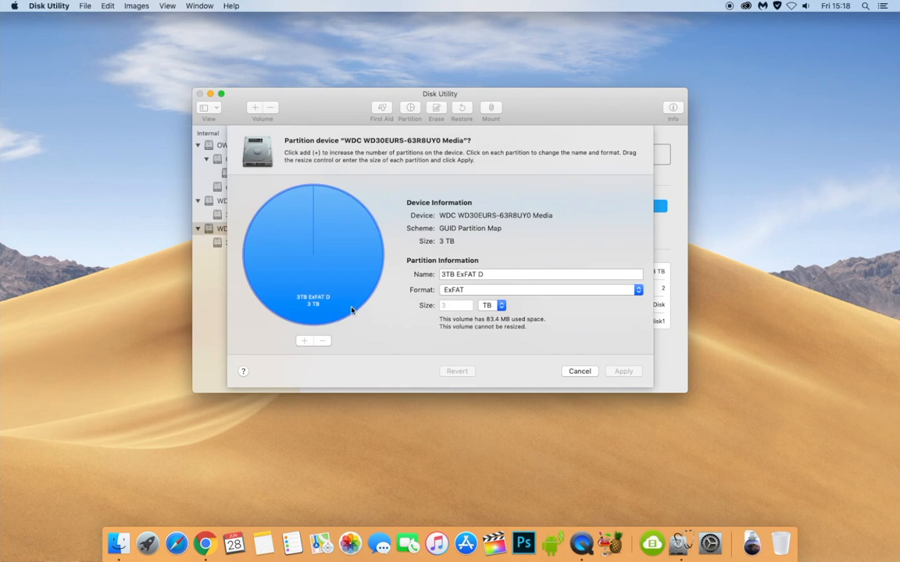
pyautogui.moveTo(325, 315)
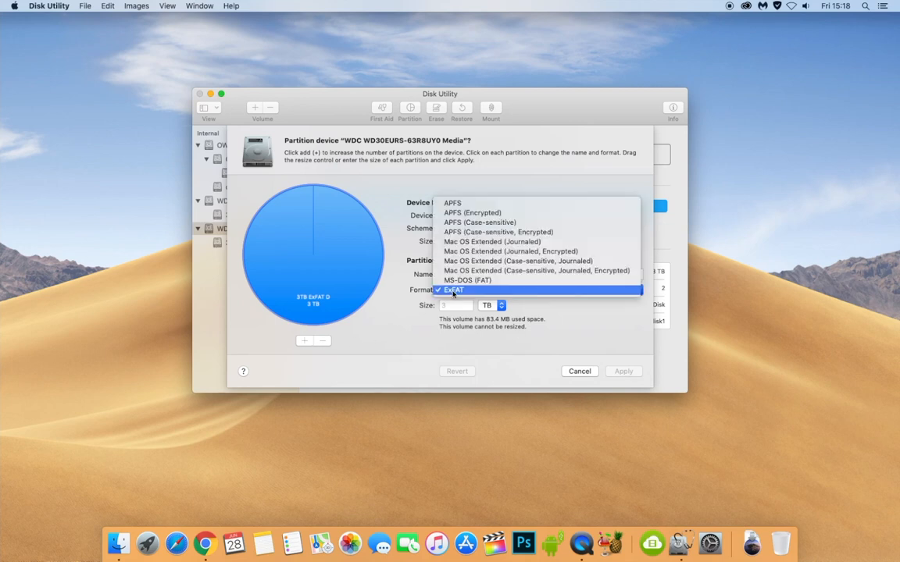
pyautogui.moveTo(491, 241)
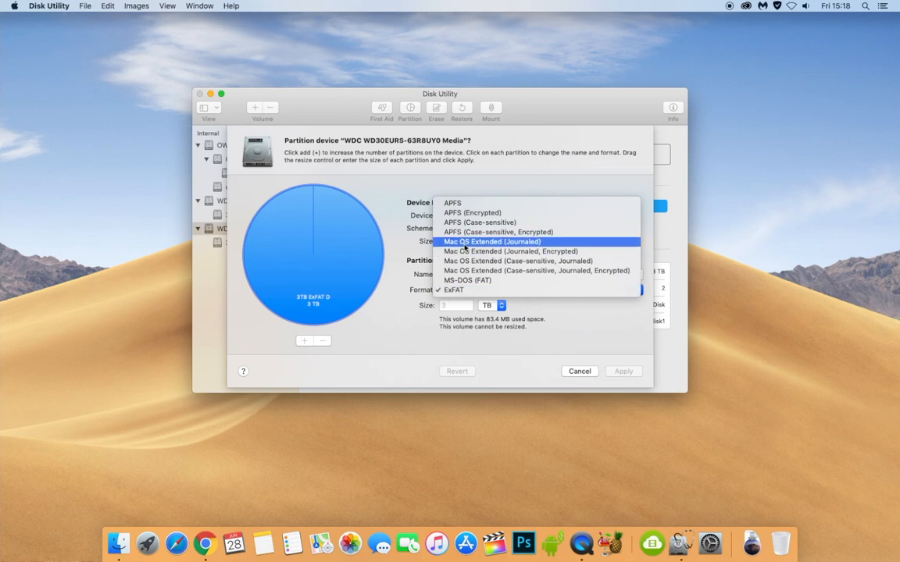